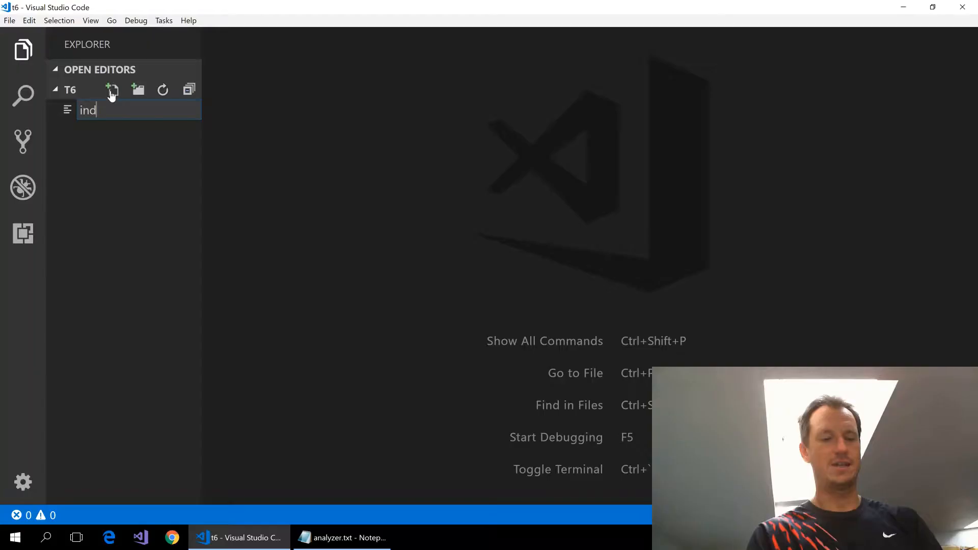
Name the file index.js and add import * as lodash from 'lodash-es'
key(Enter)
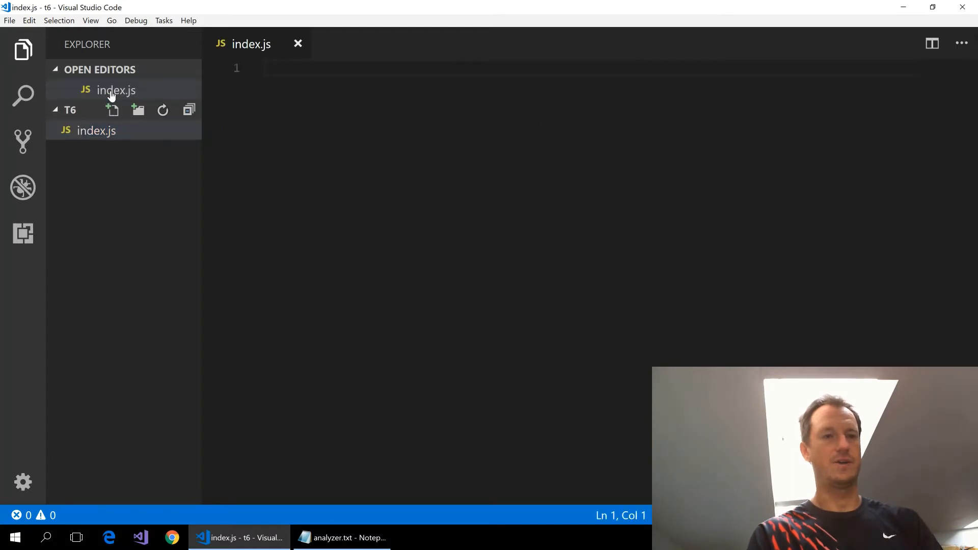
text(impr)
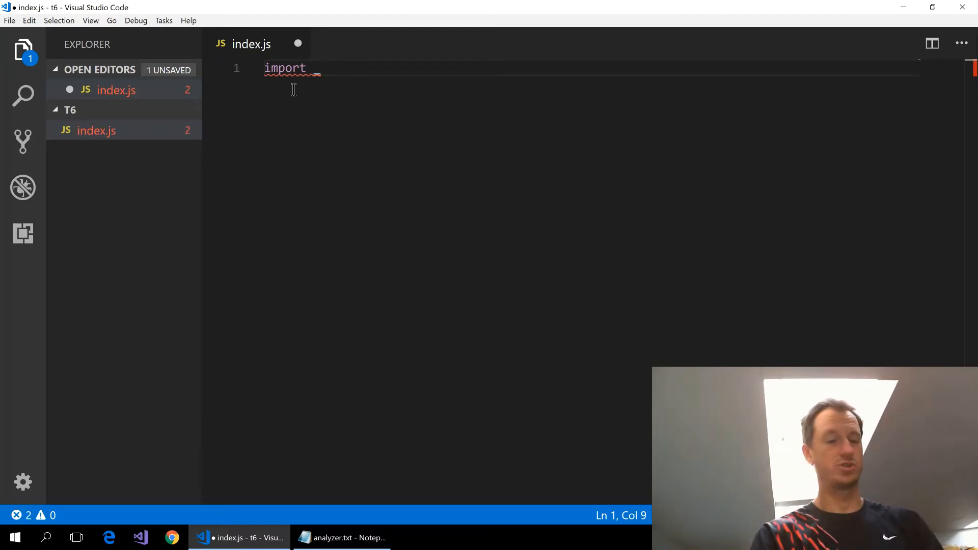
text(l)
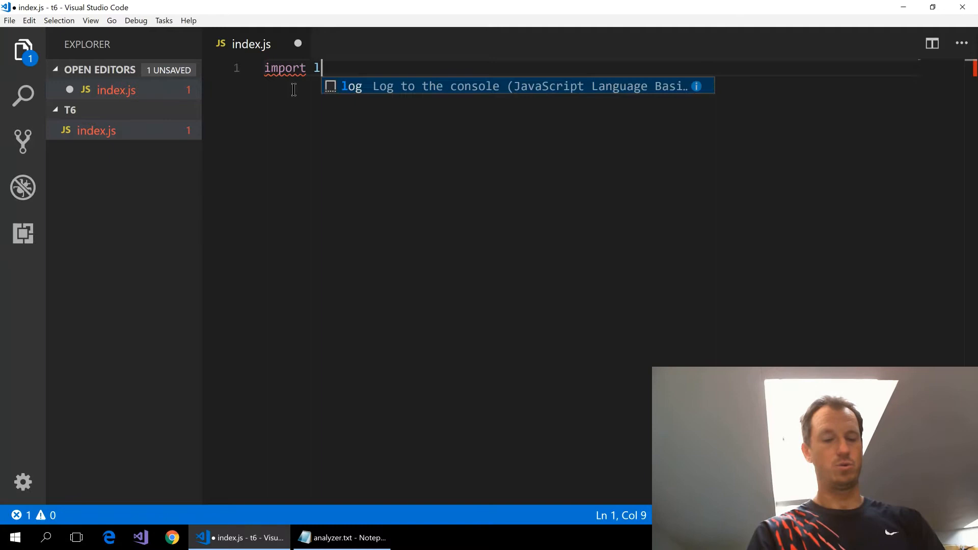
text(odash)
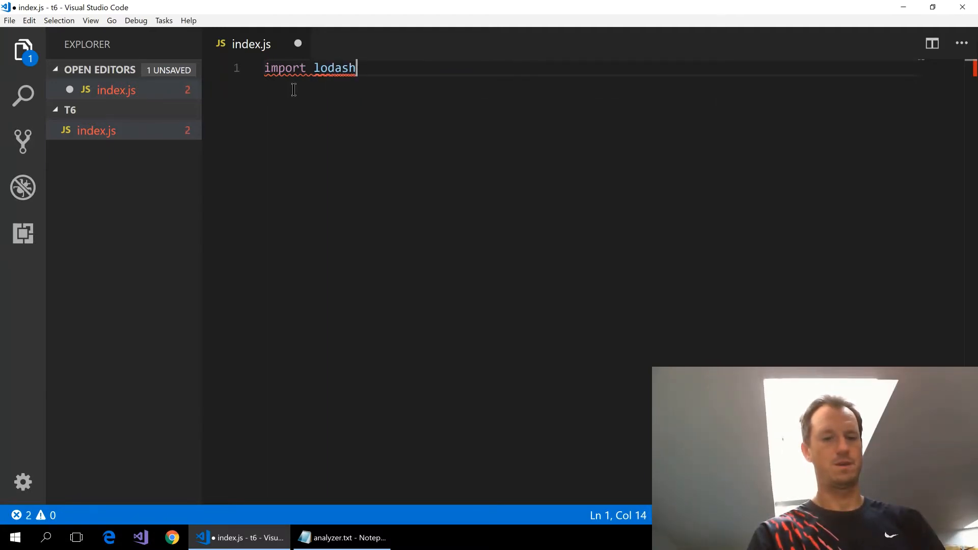
text(* as)
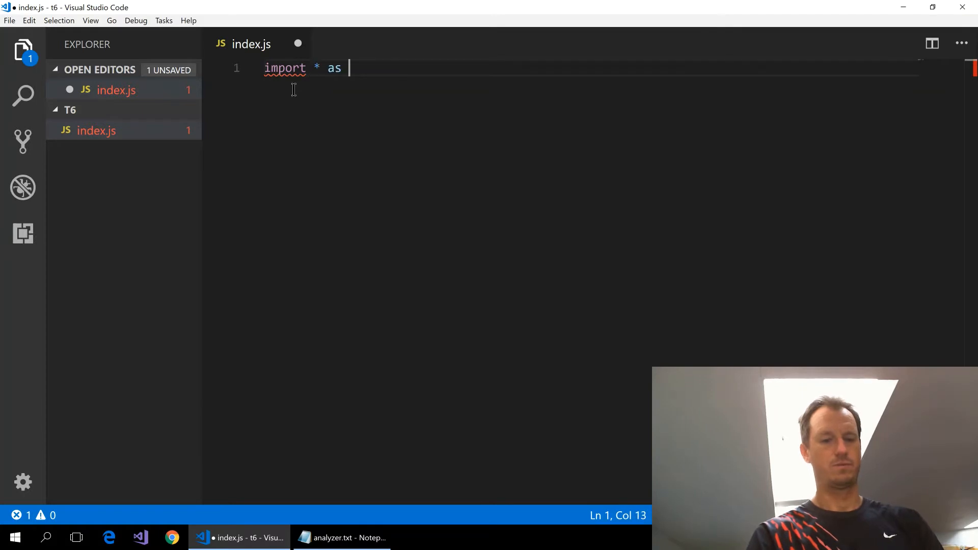
text(lodash)
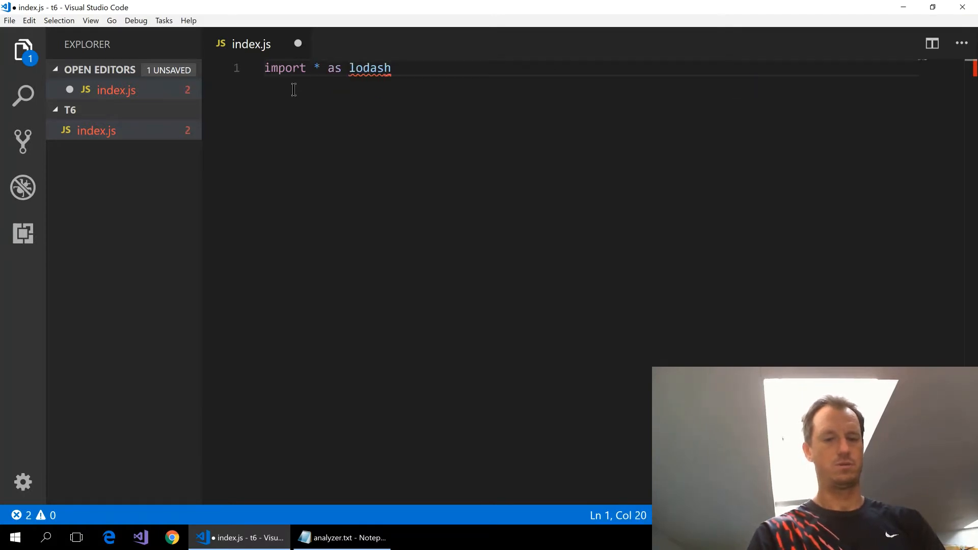
text(from 'lo)
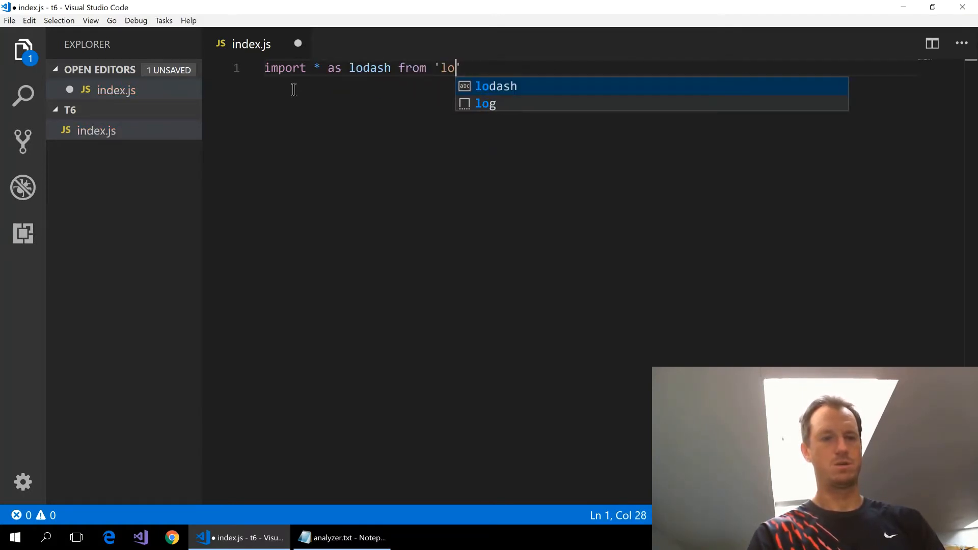
text(dash-es)
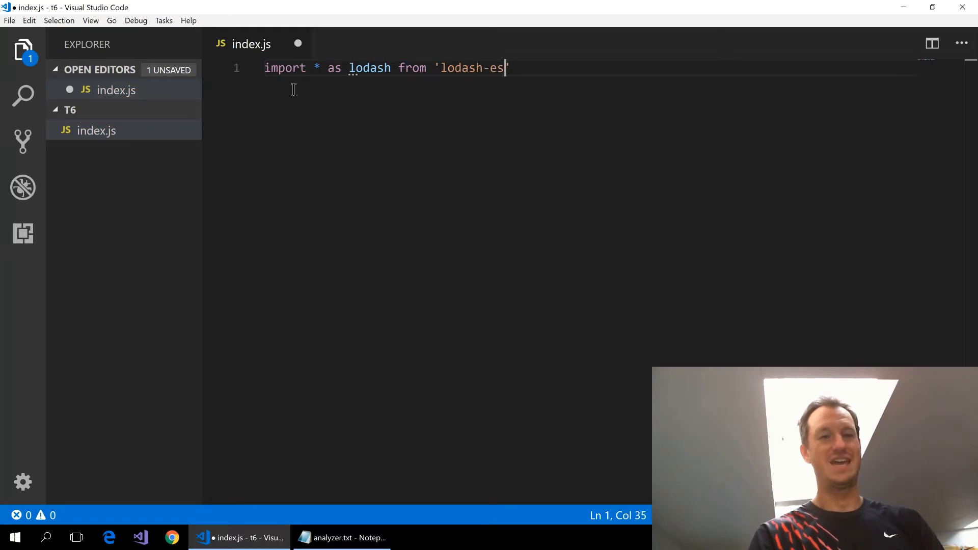
key(Enter)
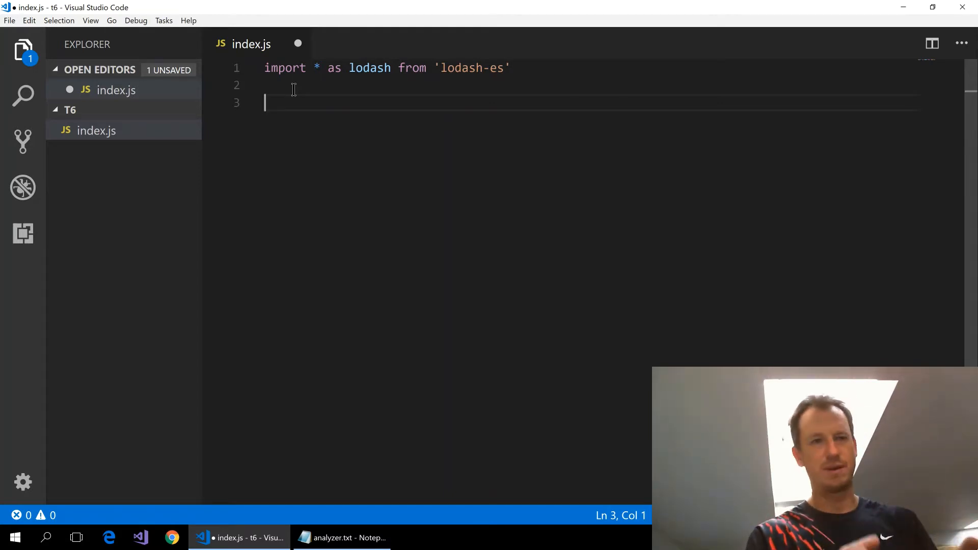
Define x 'This is the tree', y 'shaking webpack demo' and let z = x + y; z;
text(let)
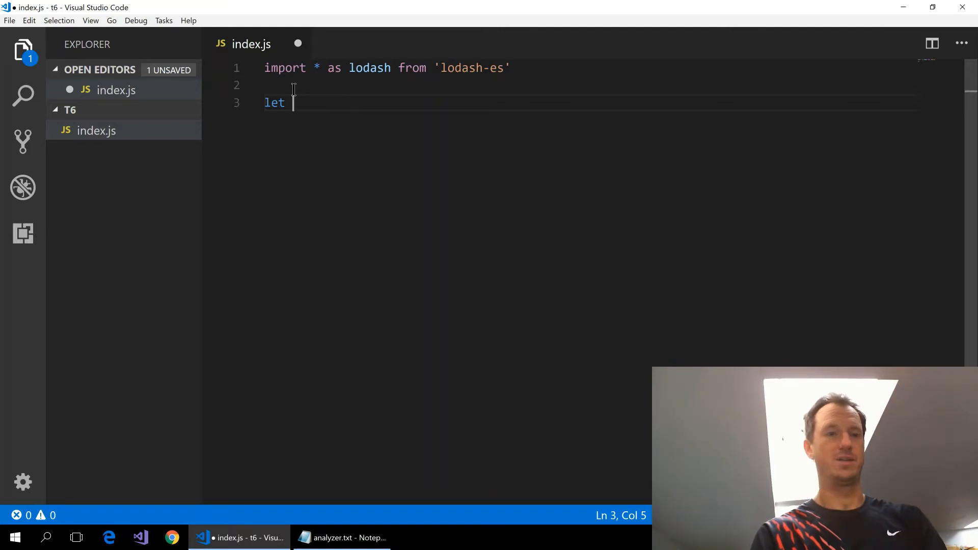
text(x =)
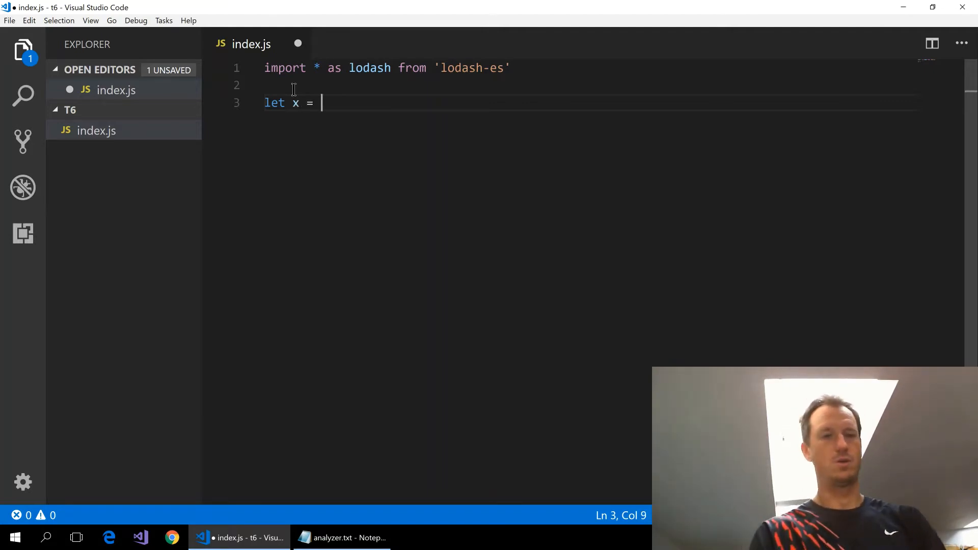
text('This is ')
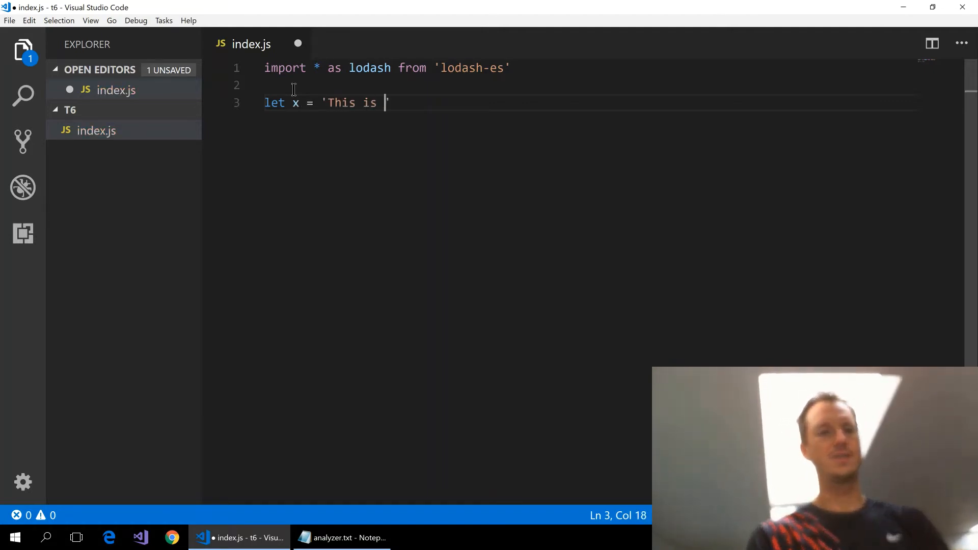
text(the tree)
text(let y = )
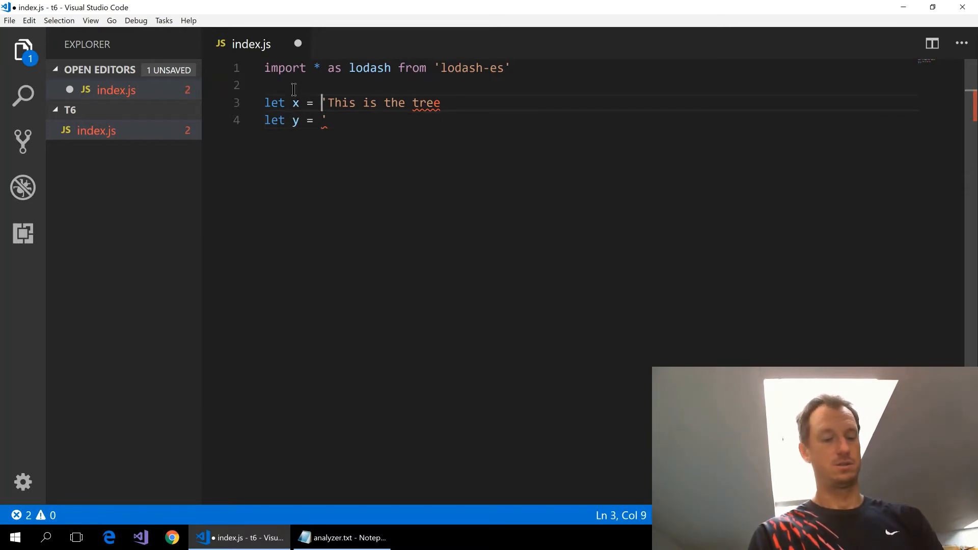
text(')
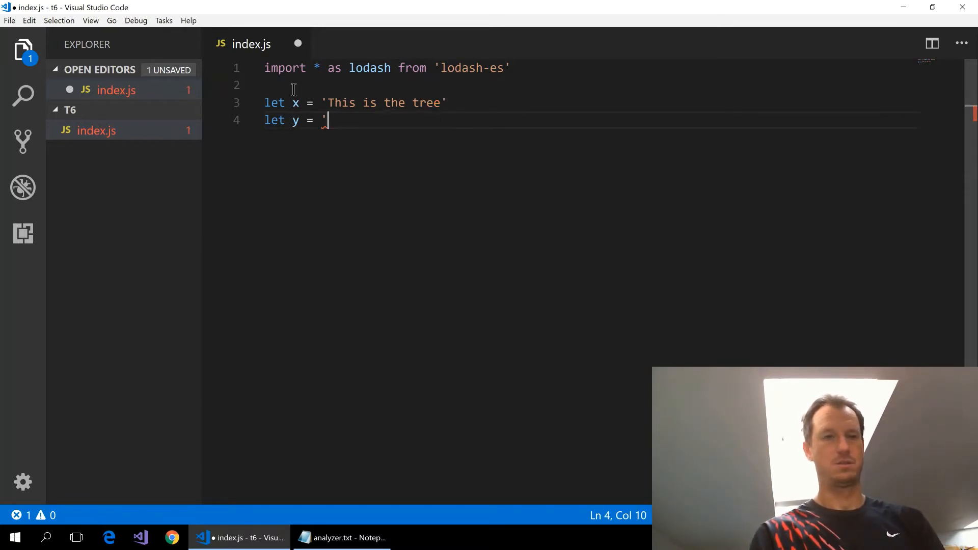
text(ska)
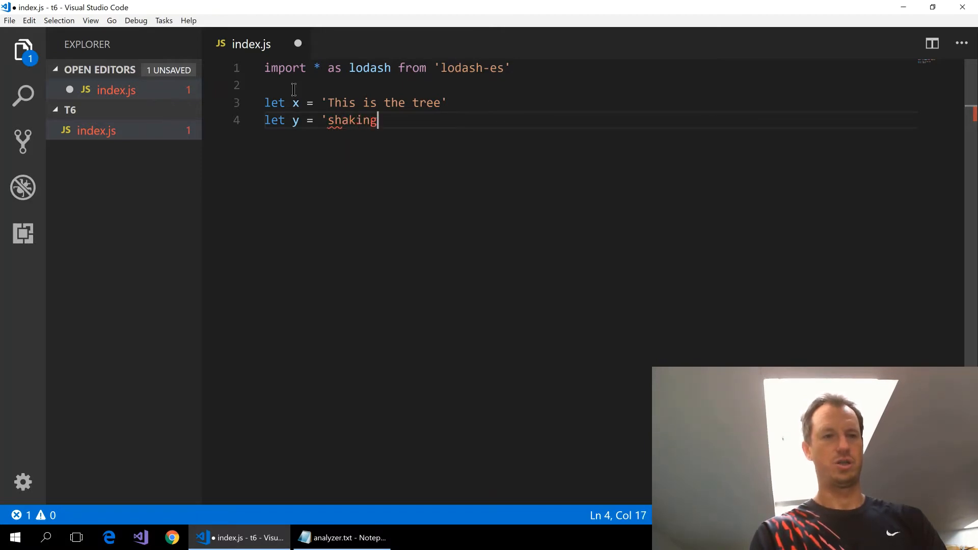
text(webpack demo)
text(le)
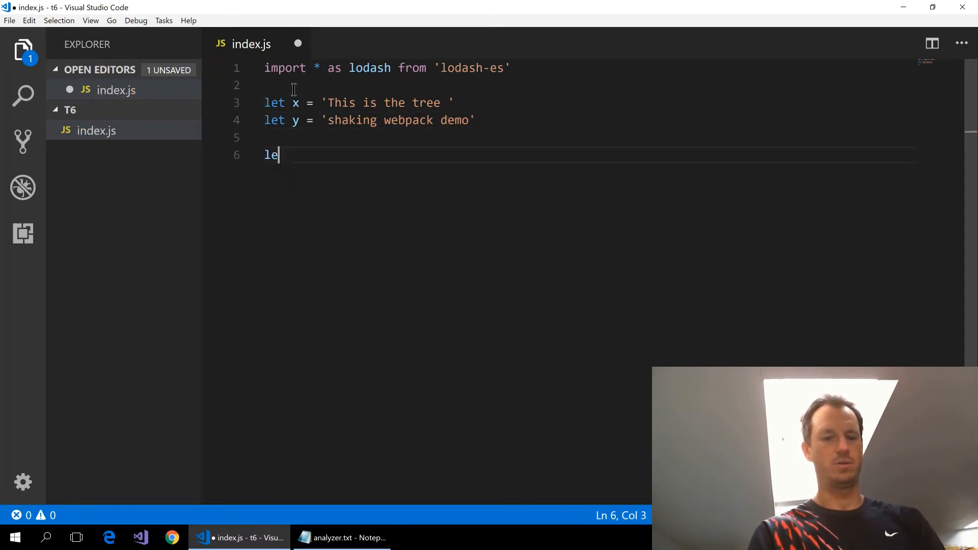
text(t z =)
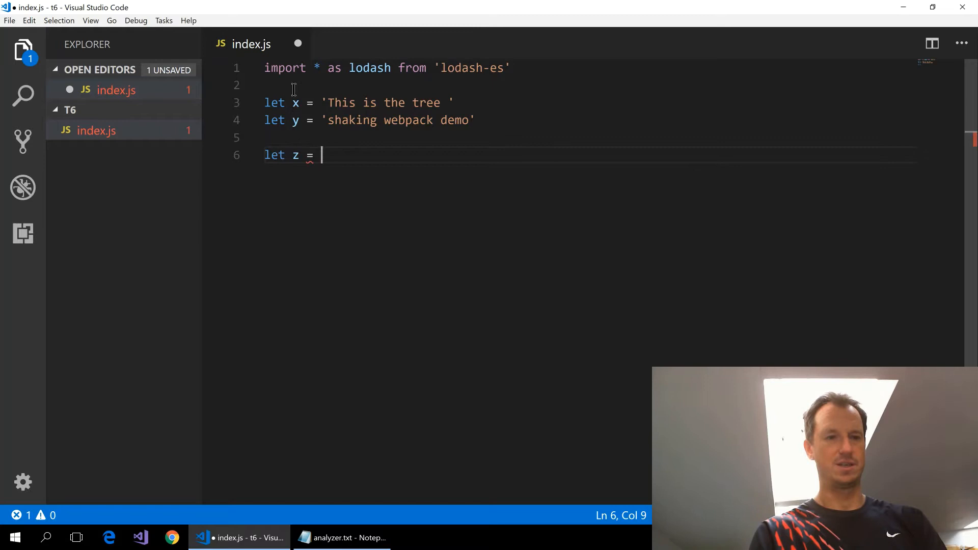
text(x + y;)
text(z:)
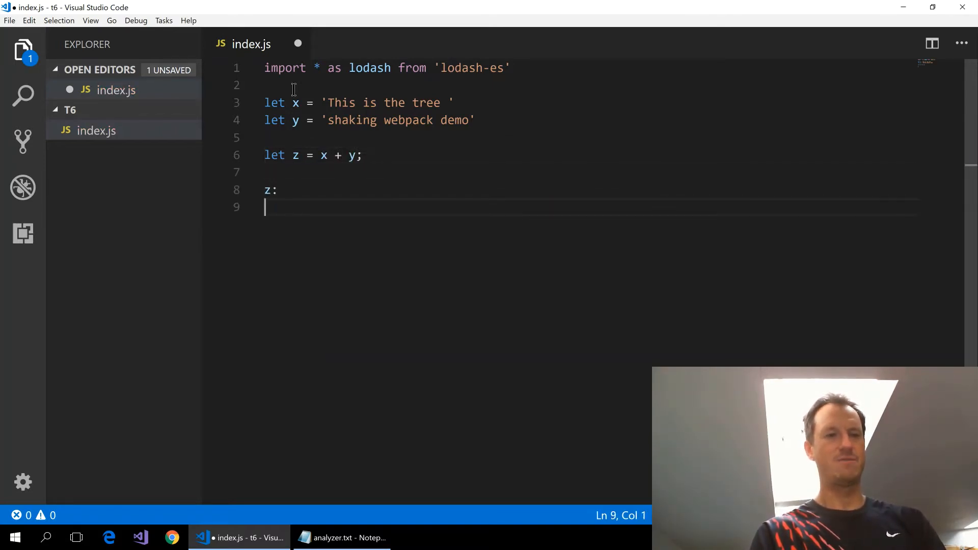
text(;)
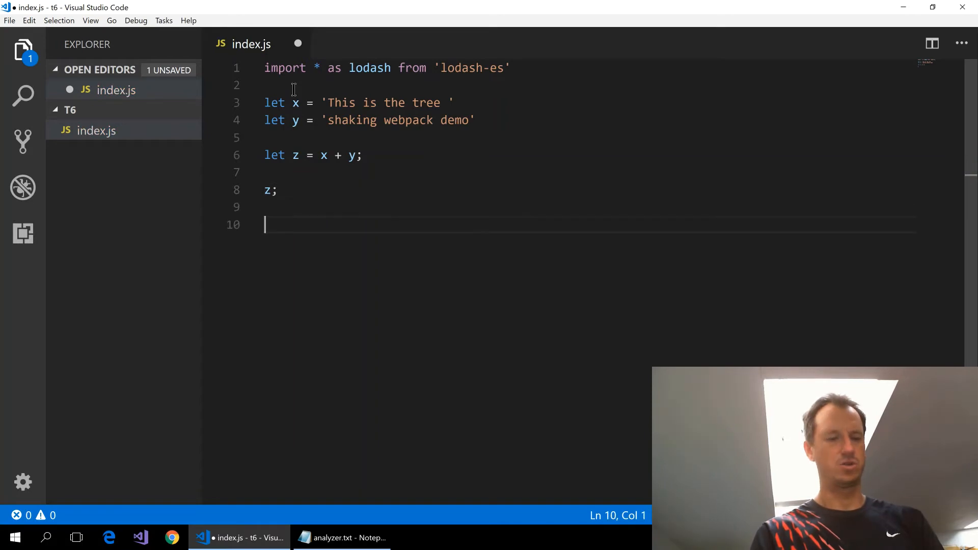
Start Quokka on index.js via the command palette, then switch the panel to the PowerShell terminal
key(Ctrl+Shift+P)
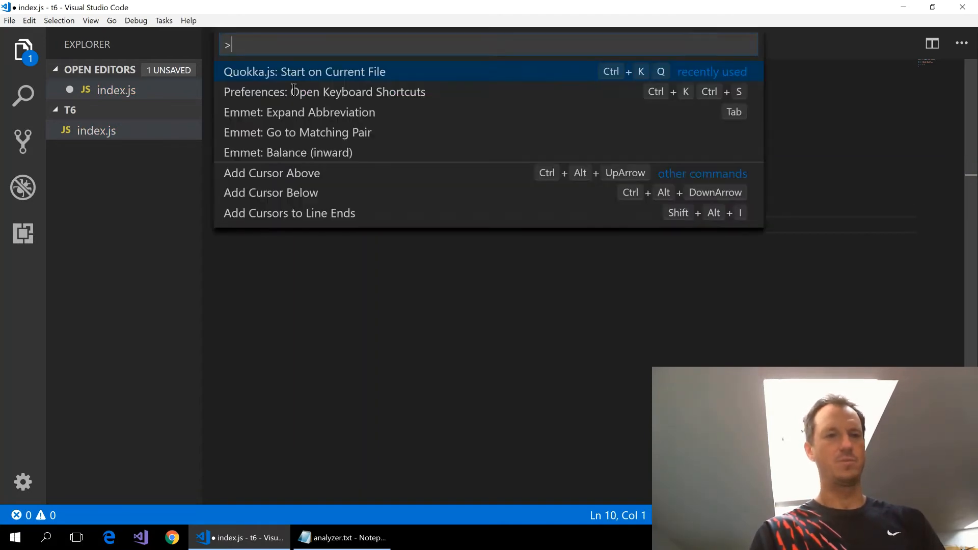
text(Quokk)
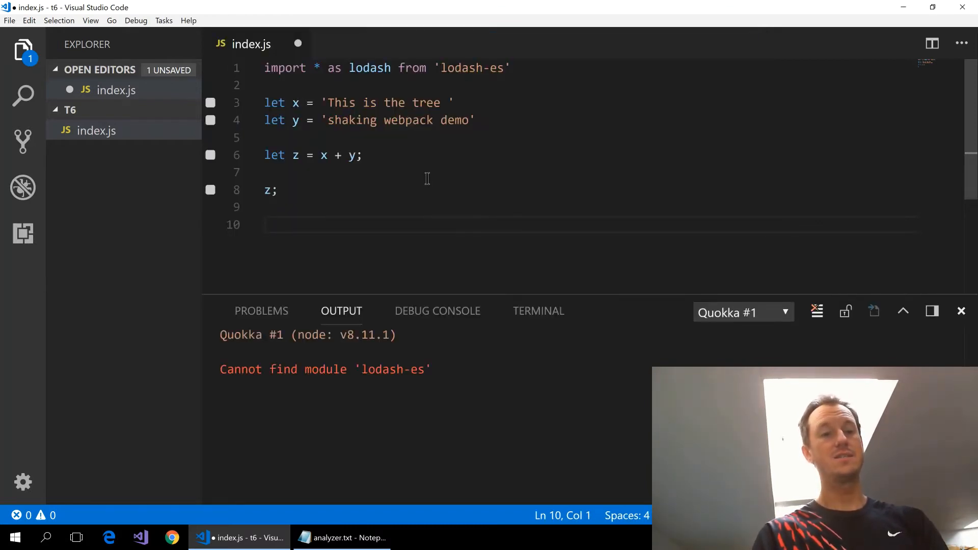
click(537, 310)
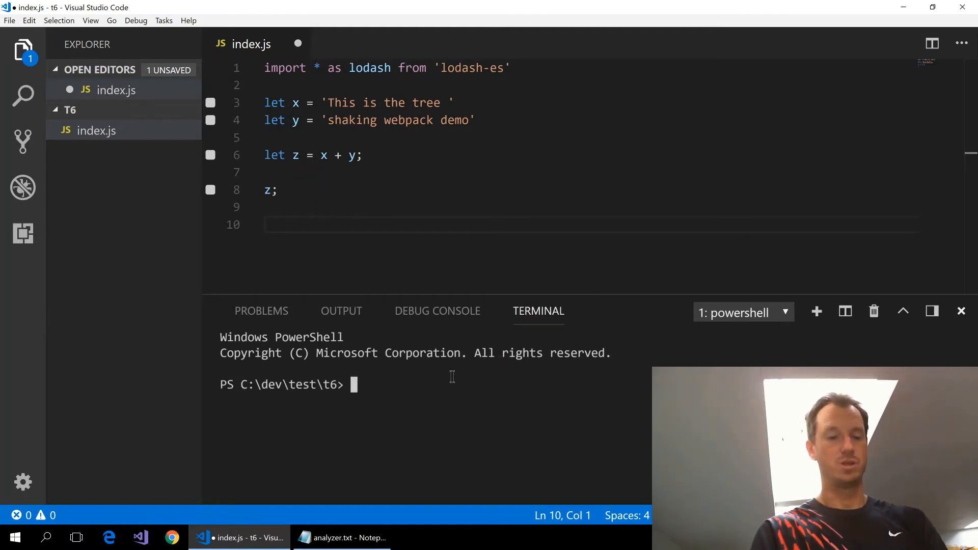
Install lodash-es with yarn add in the terminal and return to the z line in index.js
text(yarn)
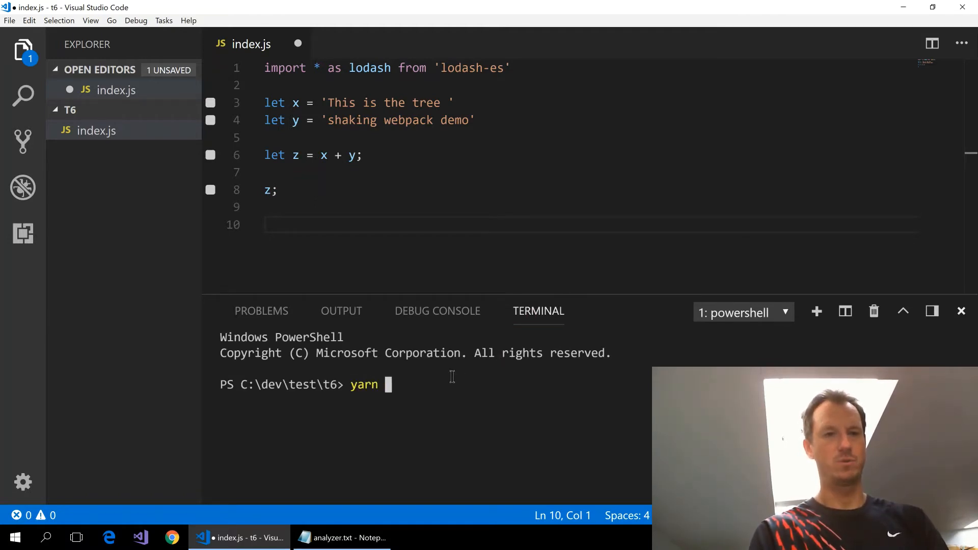
text(add)
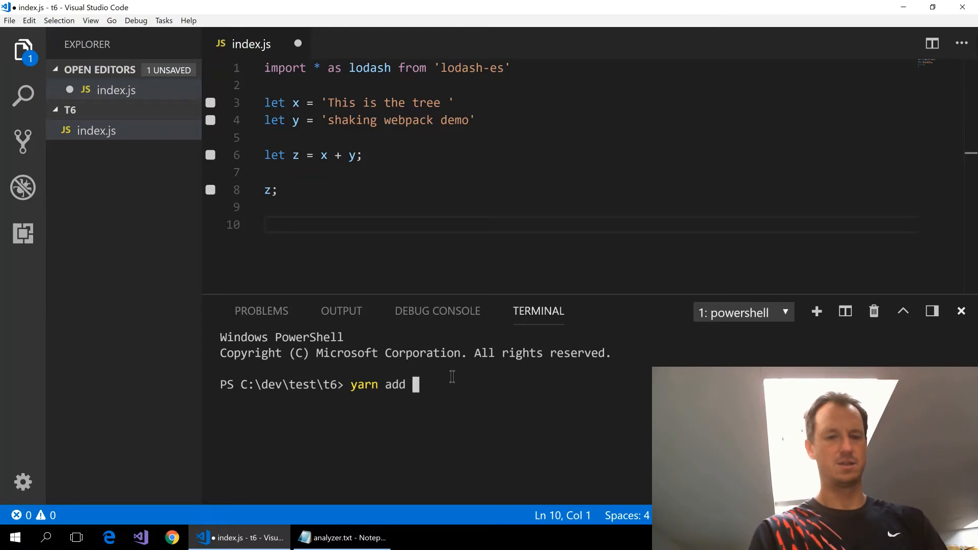
text(lo)
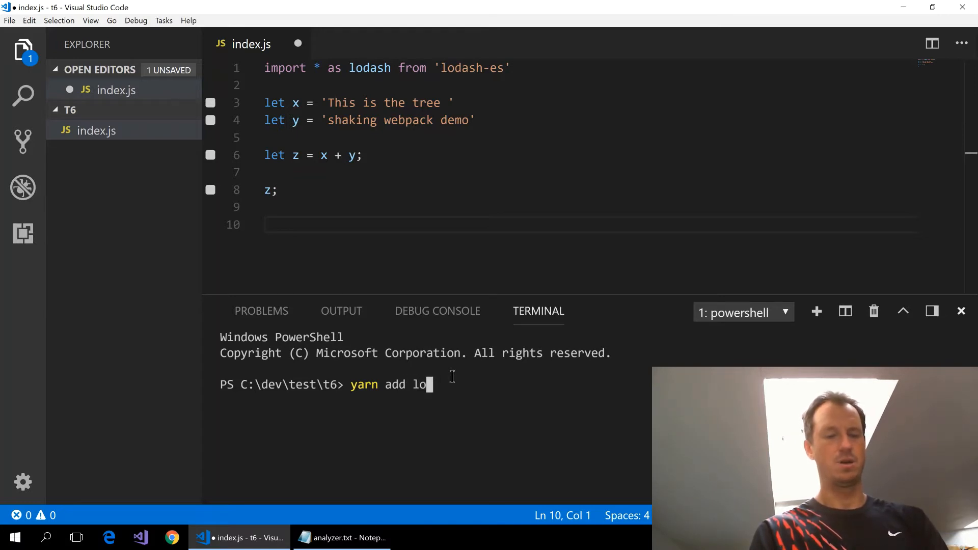
text(dash-es)
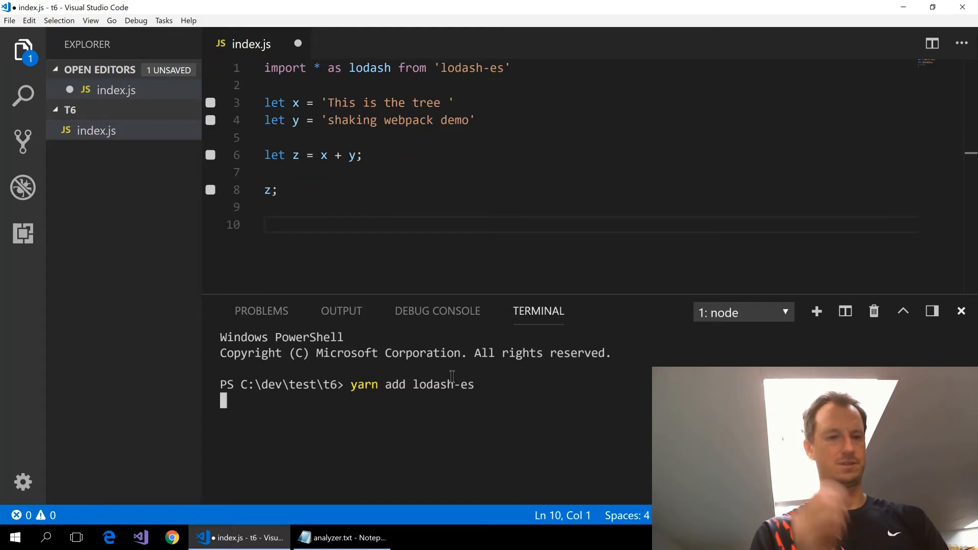
key(Enter)
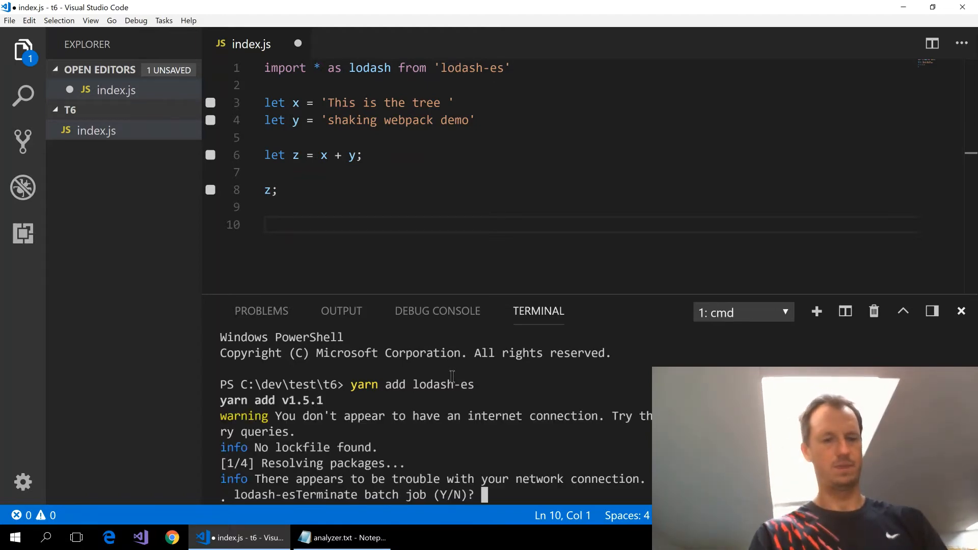
text(y)
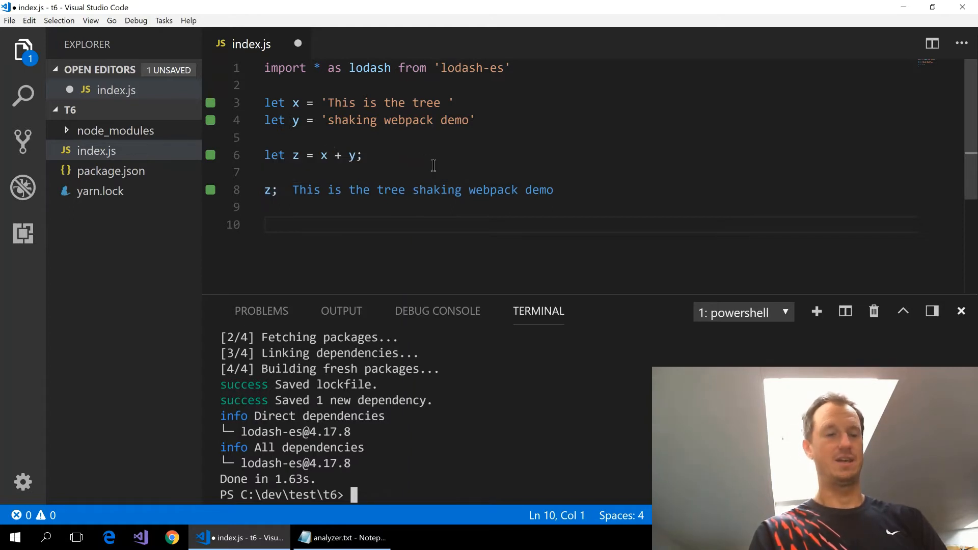
click(373, 155)
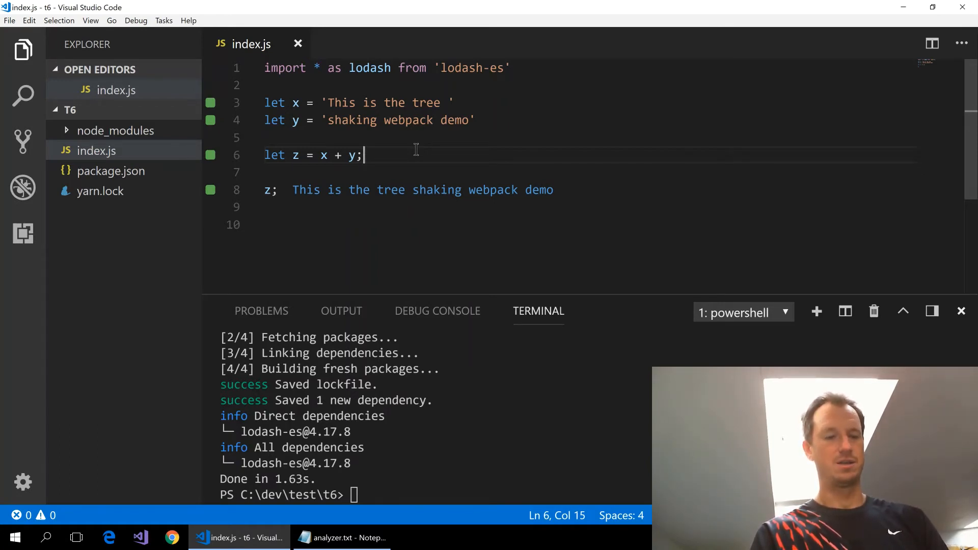
Create a new empty file and save it as webpack.config.js in the t6 project
key(Ctrl+N)
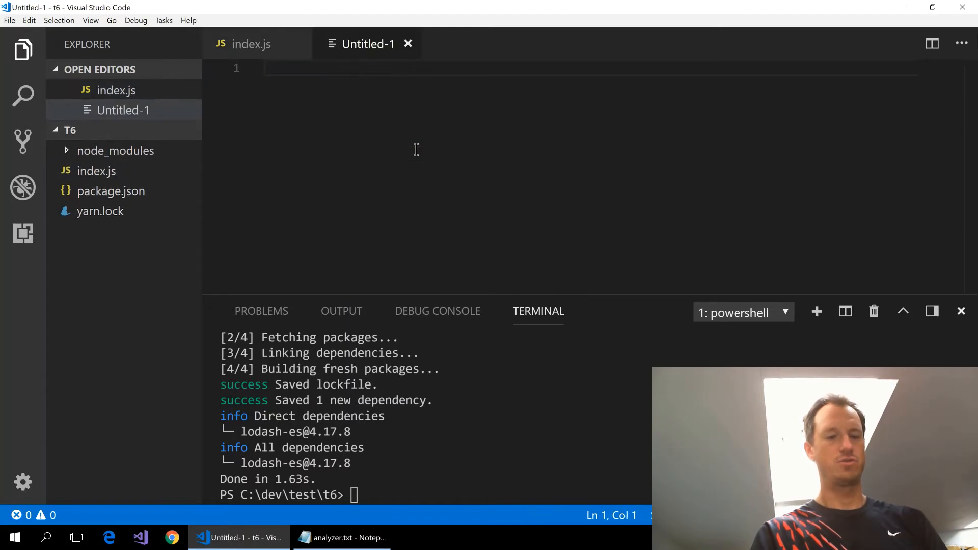
key(Ctrl+s)
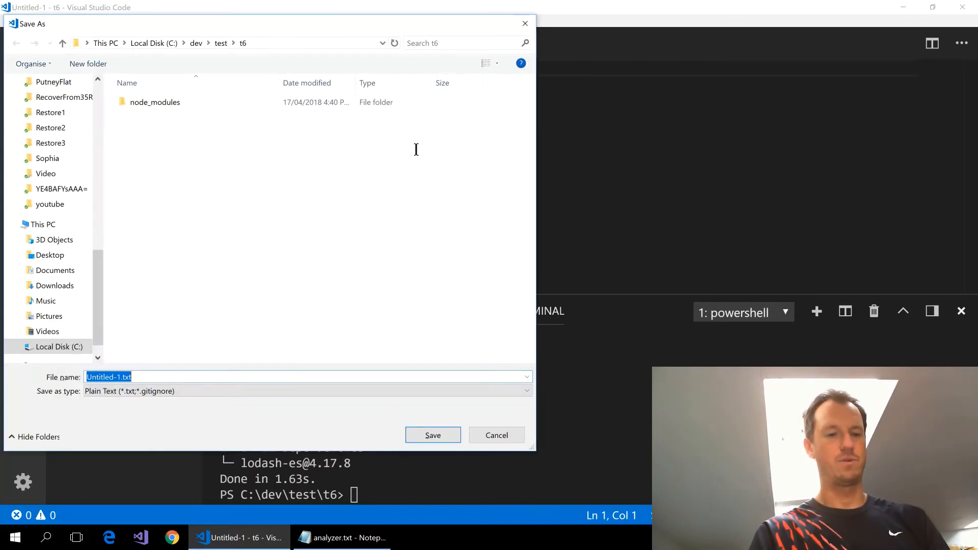
text(webpack.conf)
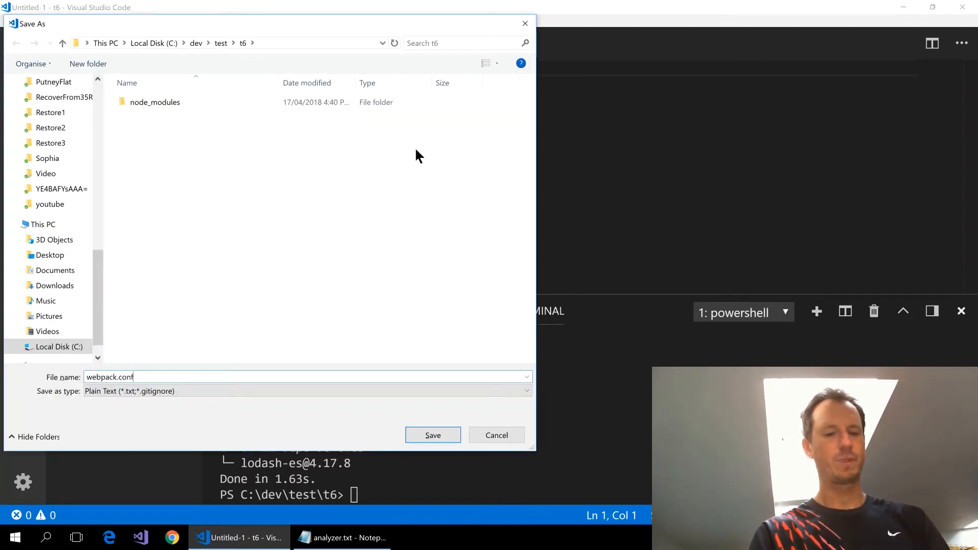
click(433, 435)
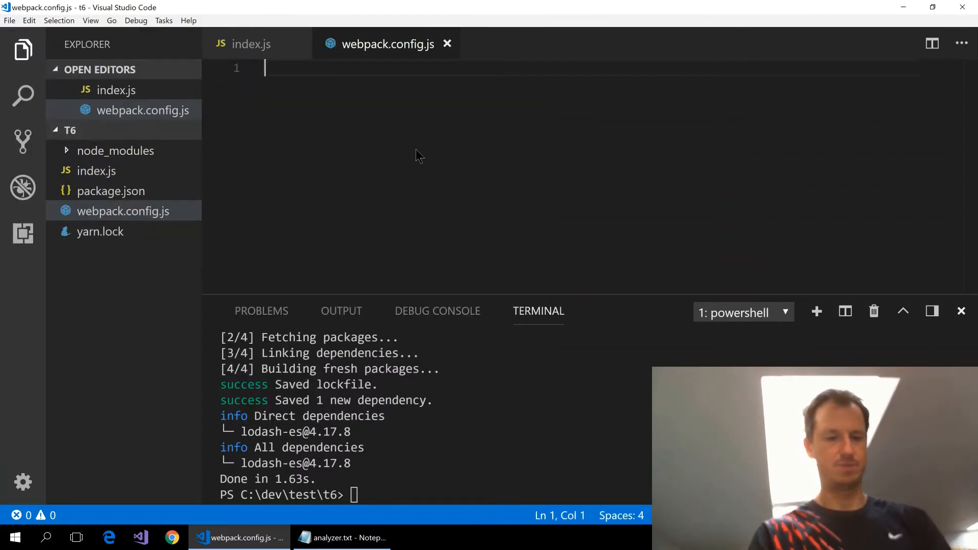
Write module.exports with entry './index.js' and output filename 'main.js'
text(module.e)
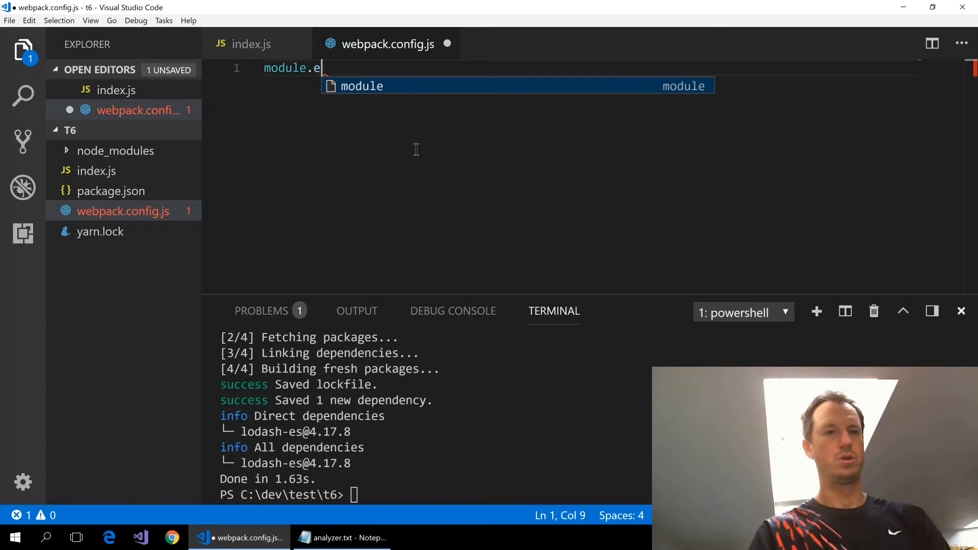
text(xports = {})
text(entry: ')
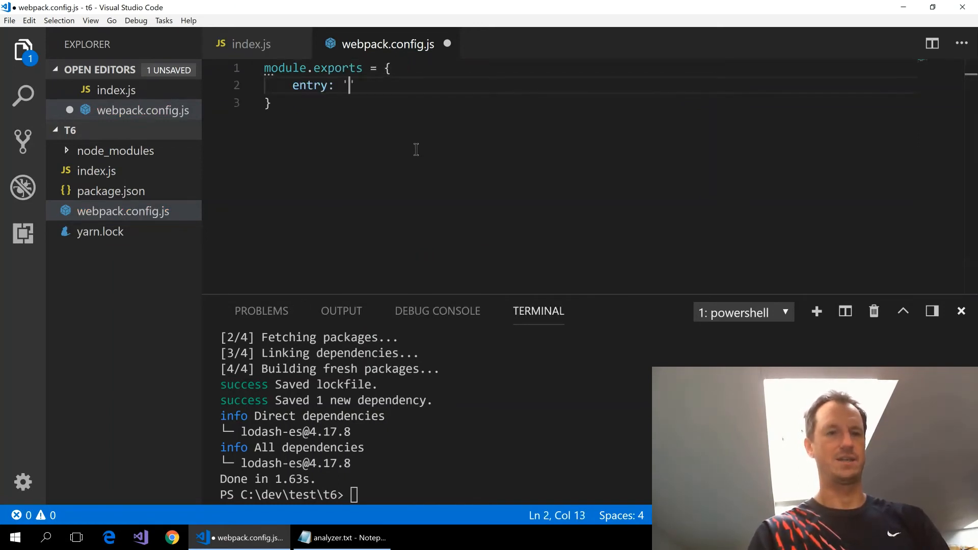
text(.)
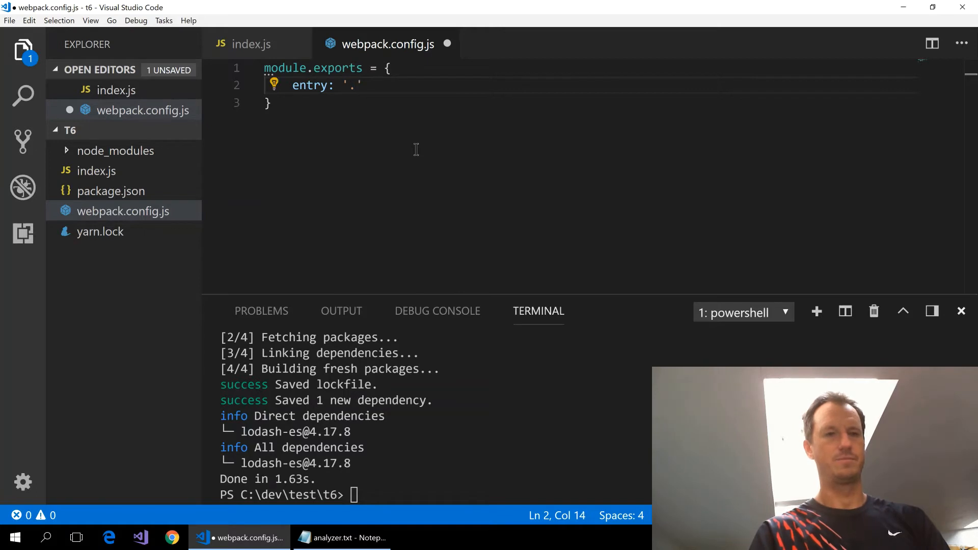
text(/index.js)
text(out)
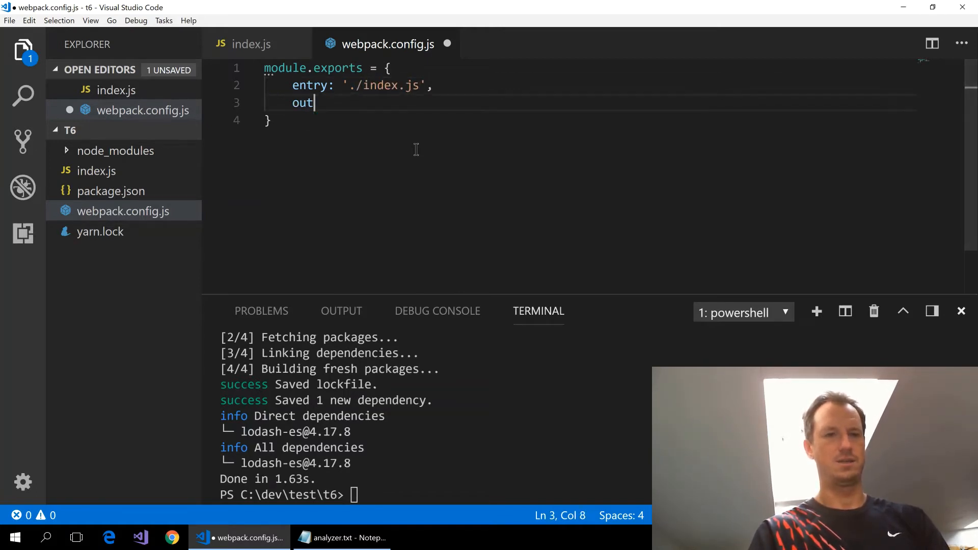
text(p)
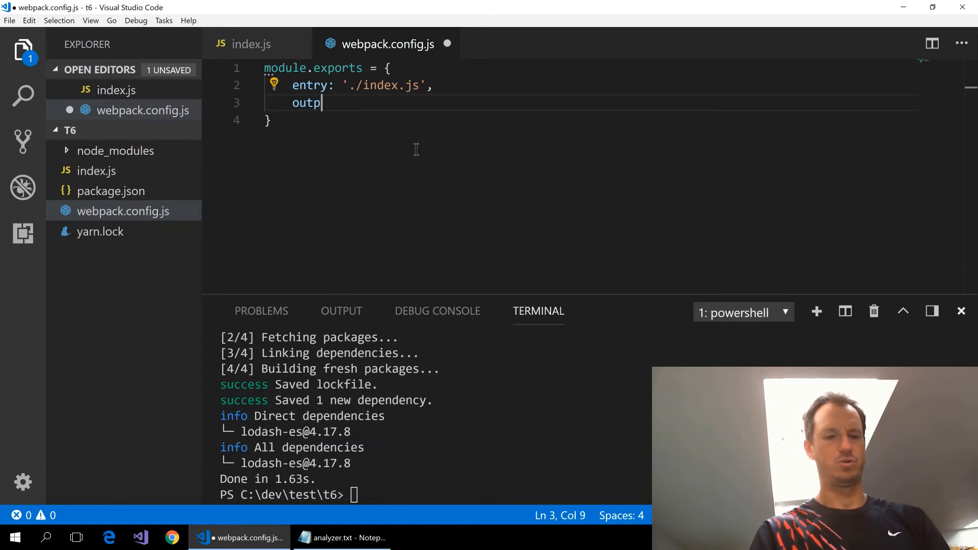
key(Backspace)
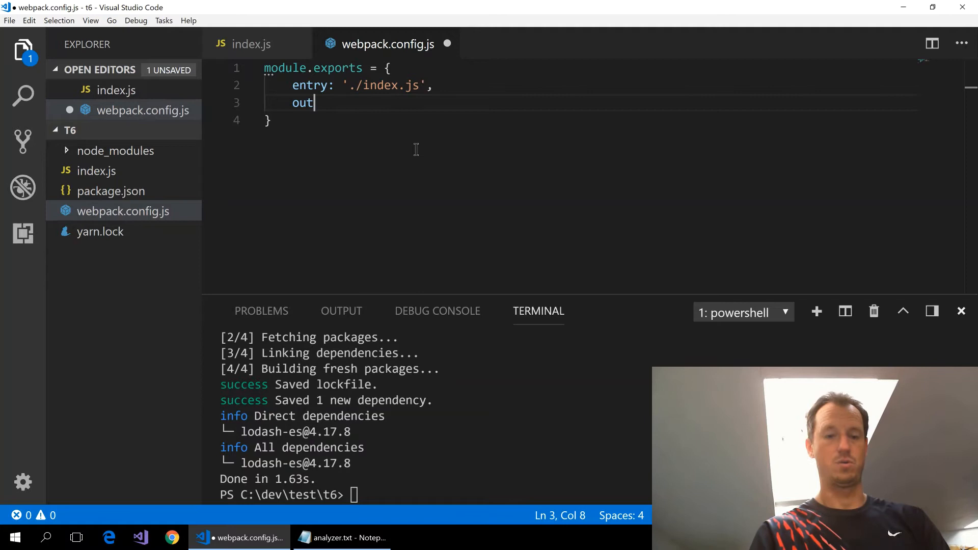
text(put: {})
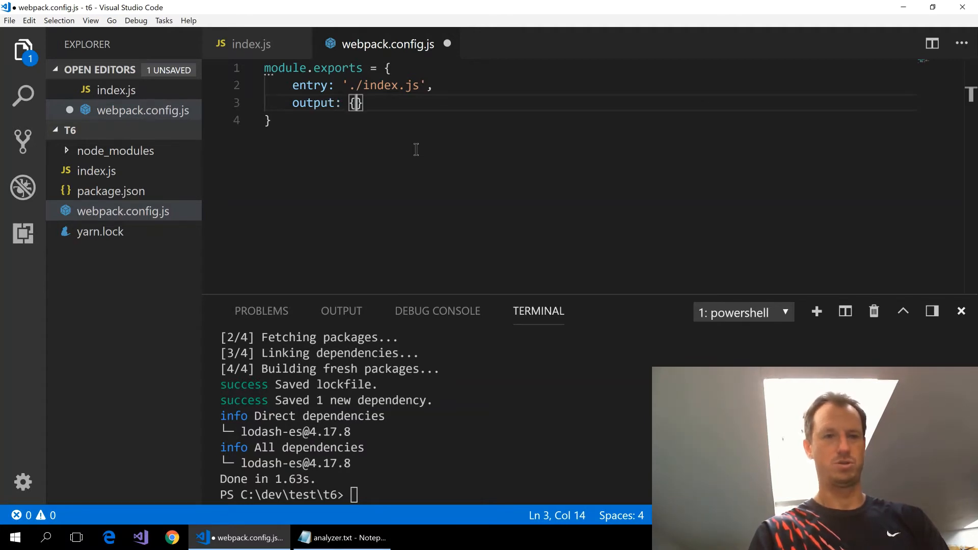
text(filename: 'main)
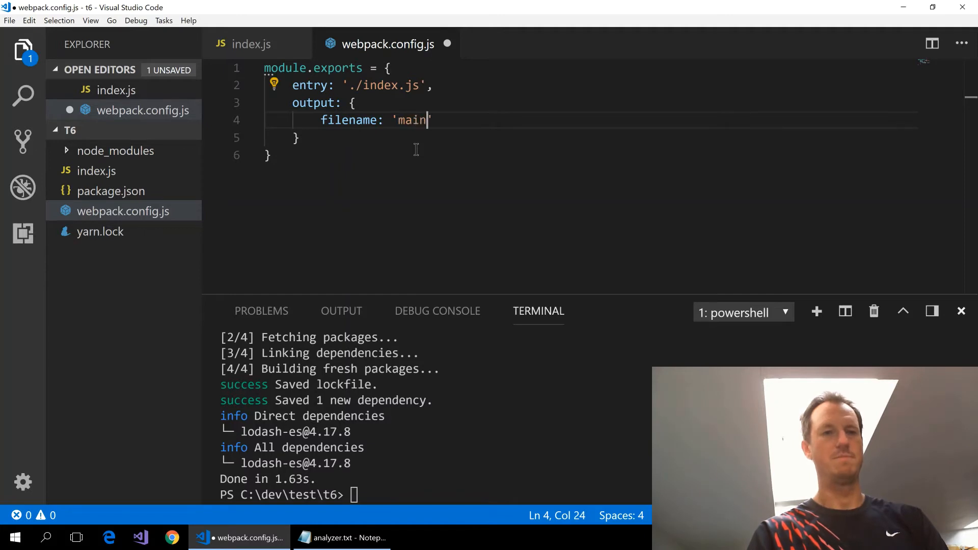
text(.js')
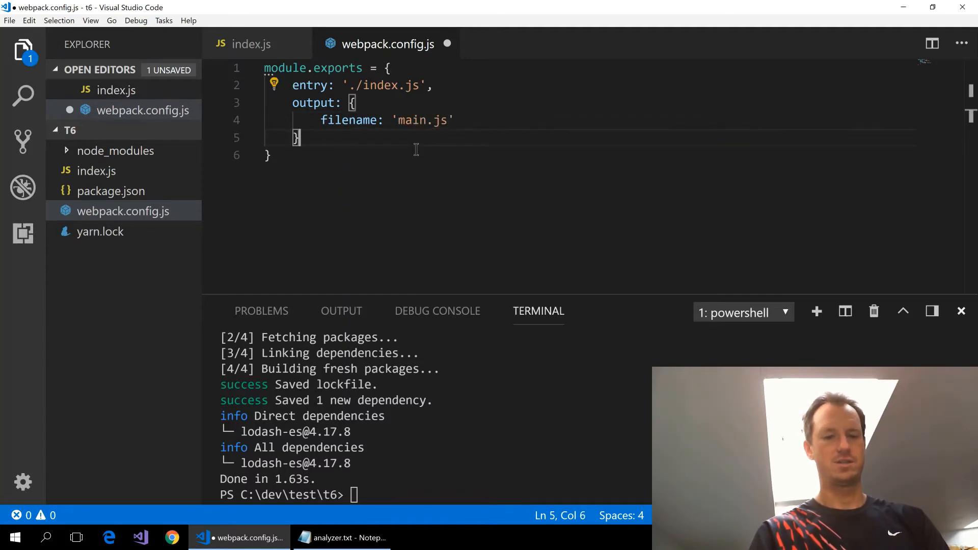
text(,)
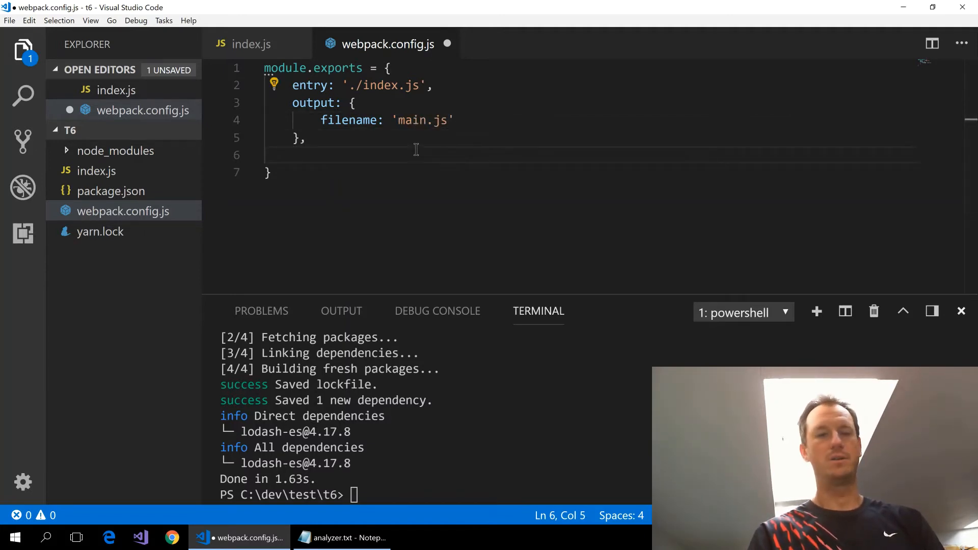
Add a plugins array with new BundleAnalyzerPlugin() required from 'webpack-bundle-analyzer' at the top
text(plu)
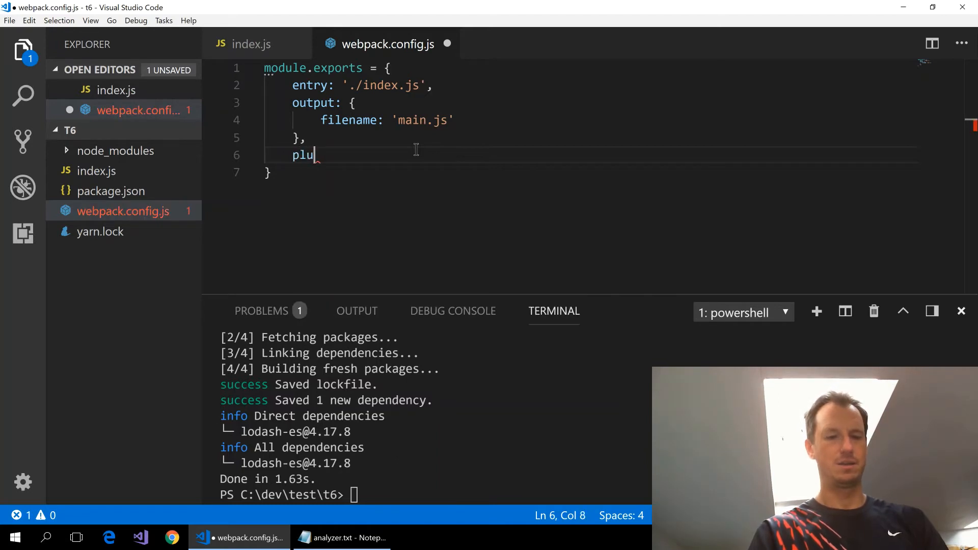
text(g)
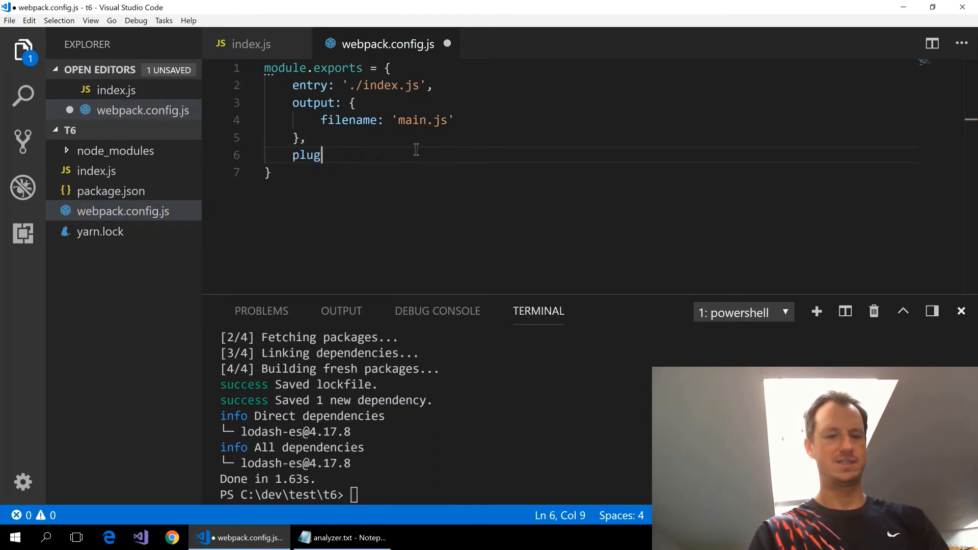
text(in)
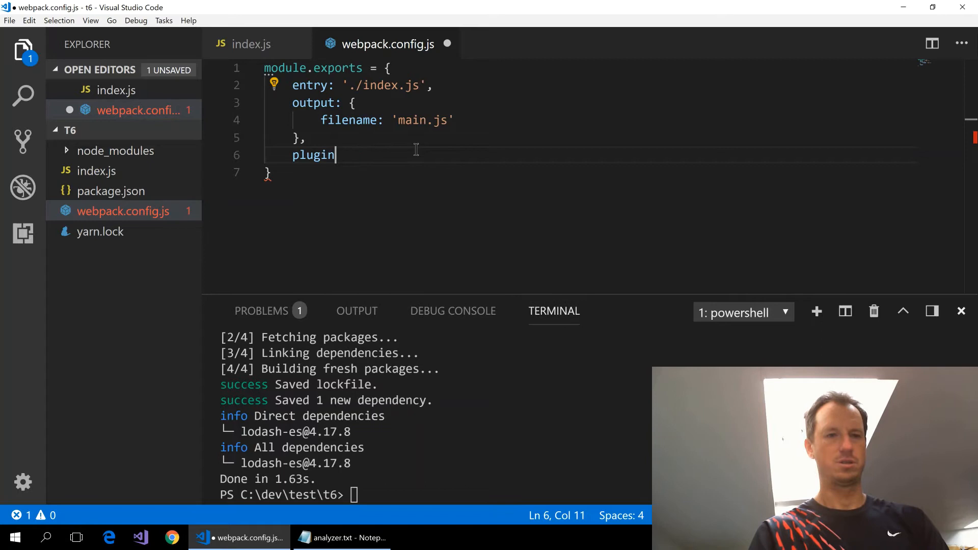
text(s : [)
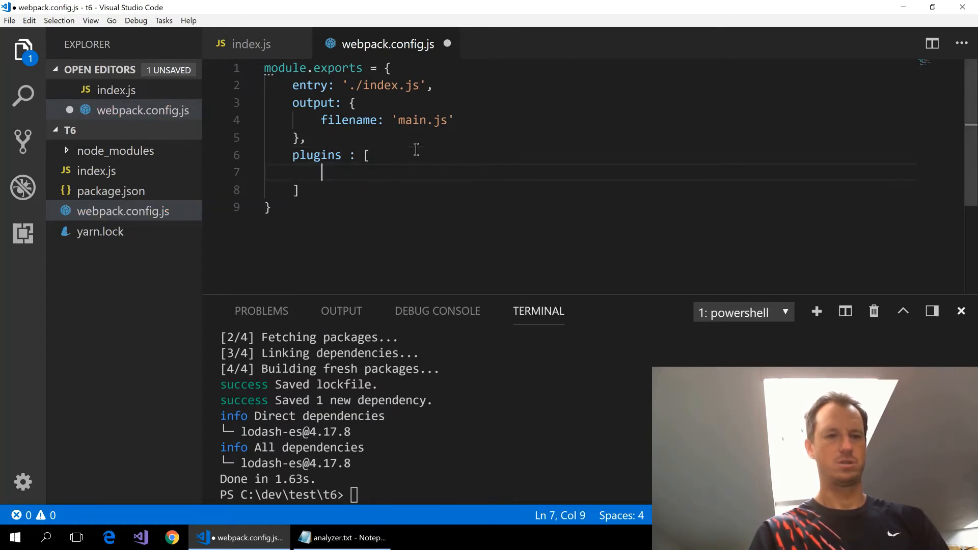
click(348, 537)
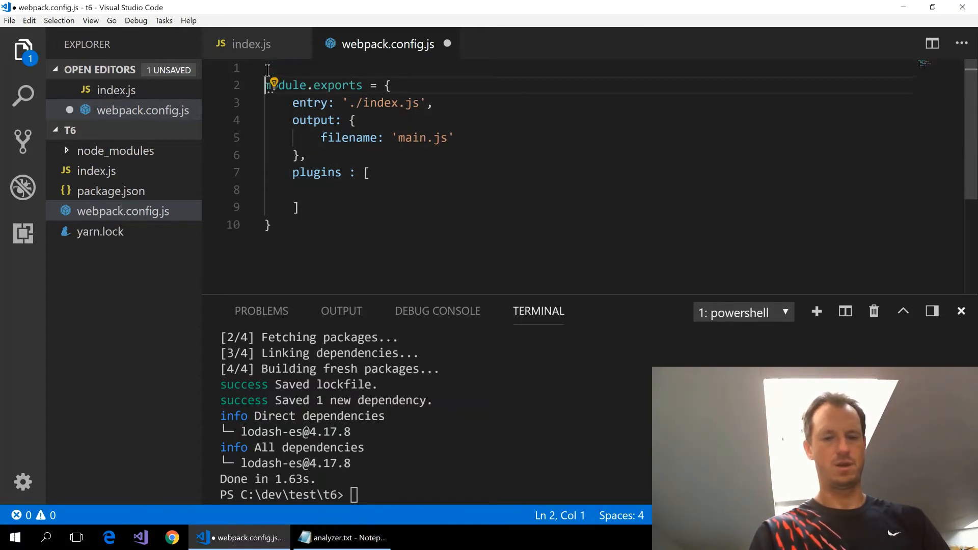
text(const BundleAnalyzerPlugin = require('webpack-bundle-analyzer').BundleAnalyzerPlugin;)
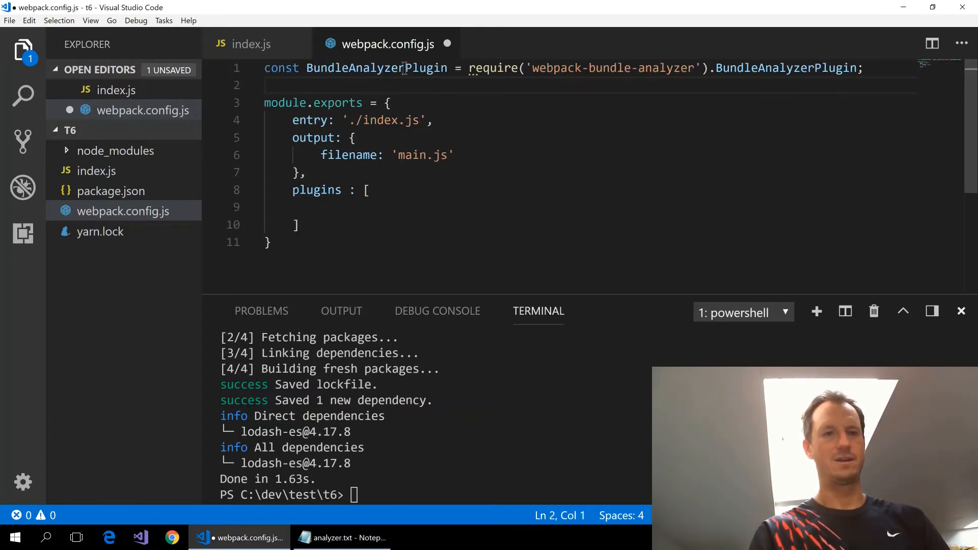
double_click(376, 67)
text(new BundleAnalyzerPlugin)
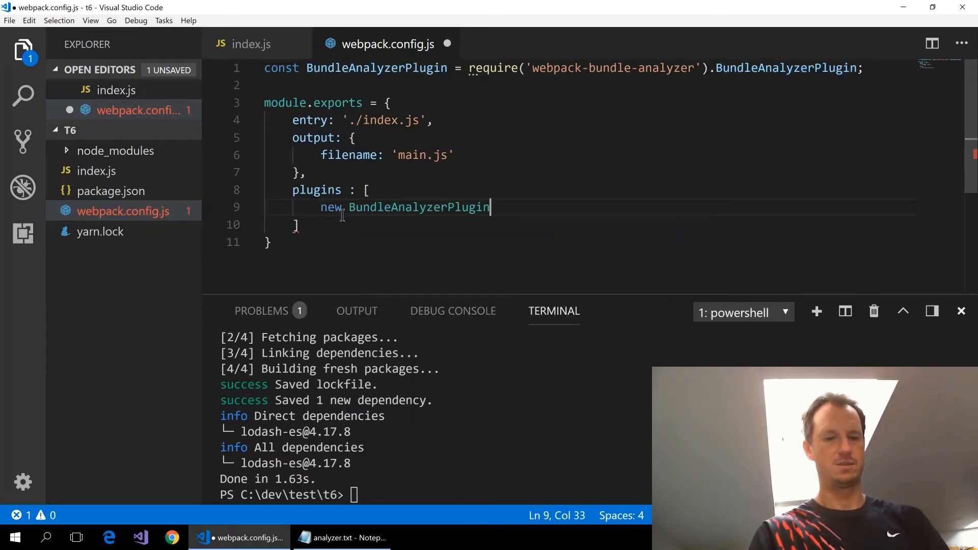
text(())
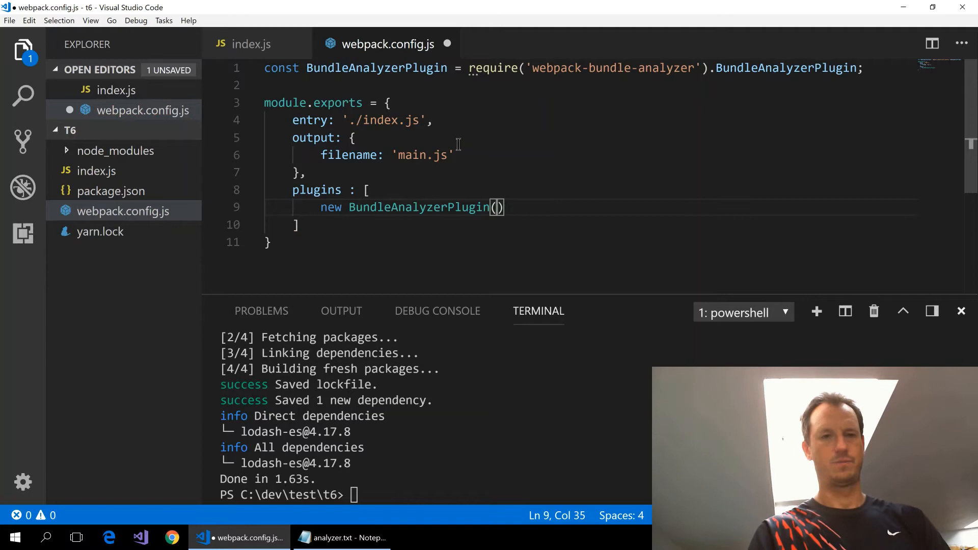
double_click(670, 69)
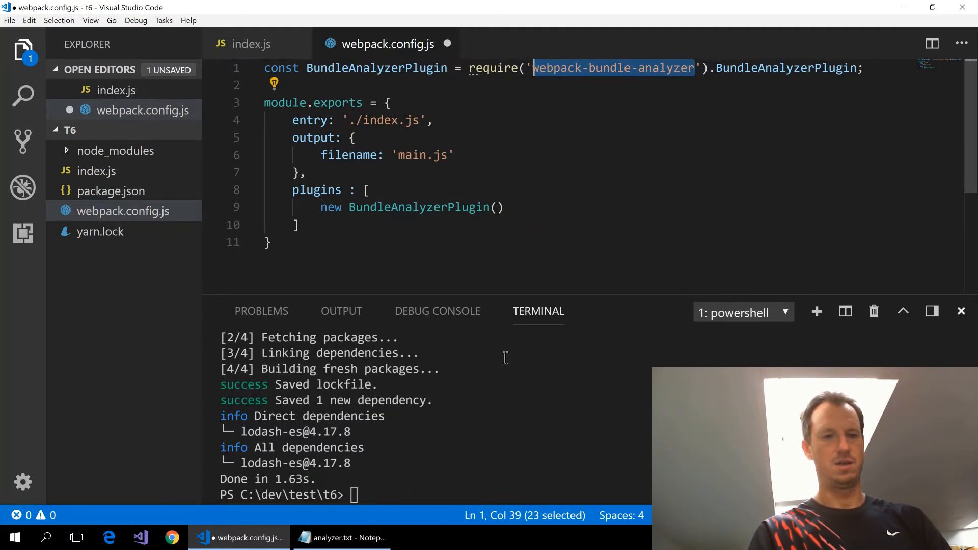
Add webpack-bundle-analyzer with yarn and run a development webpack -d build
text(yarn ad)
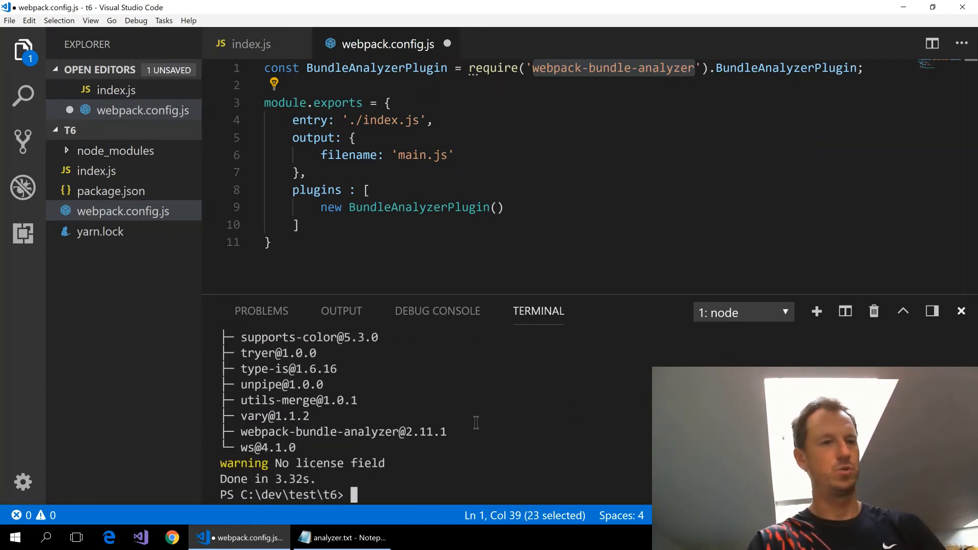
text(wbpack)
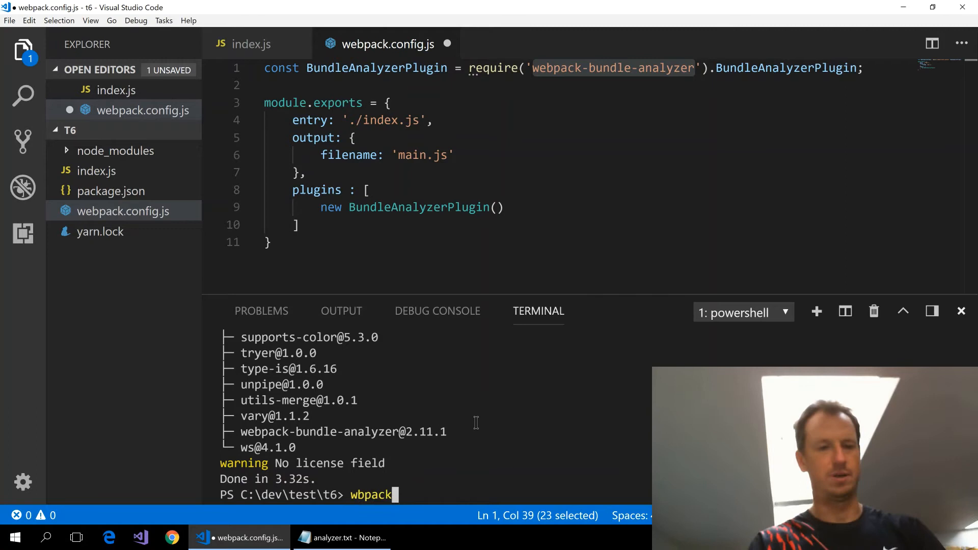
key(BackSpace)
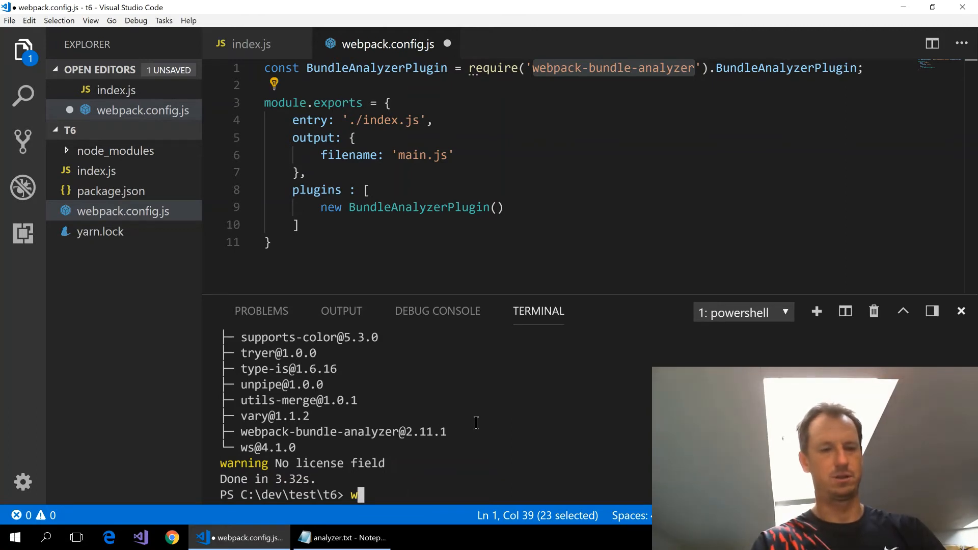
text(ebpack -)
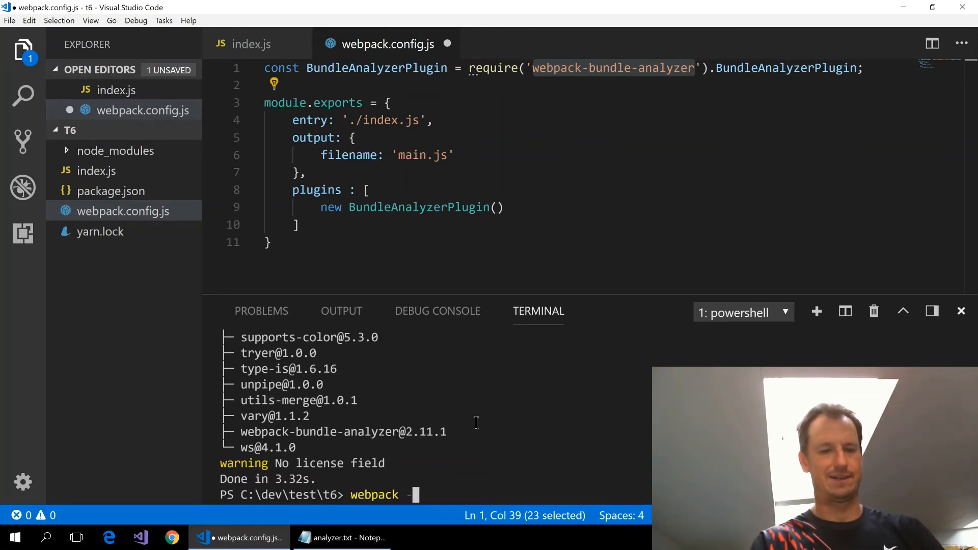
key(Enter)
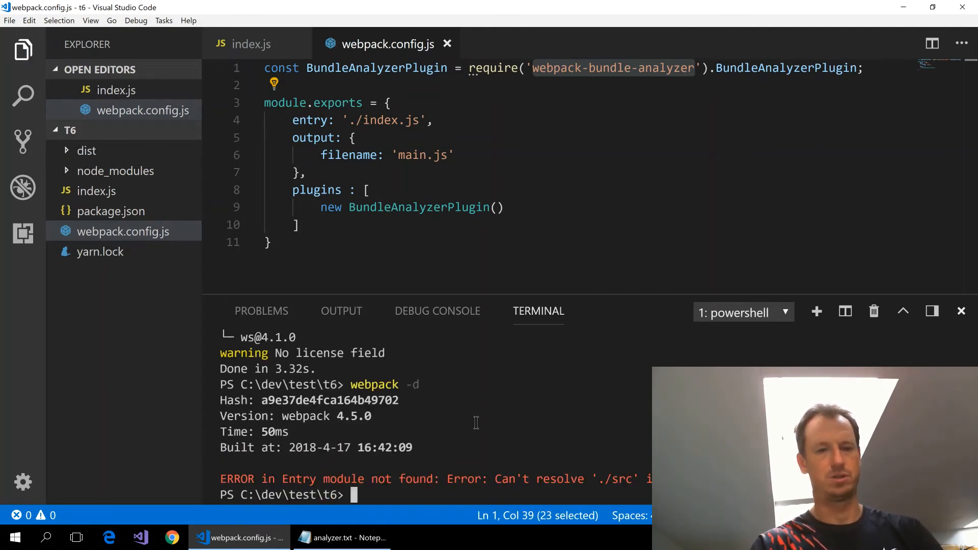
text(webpack -d)
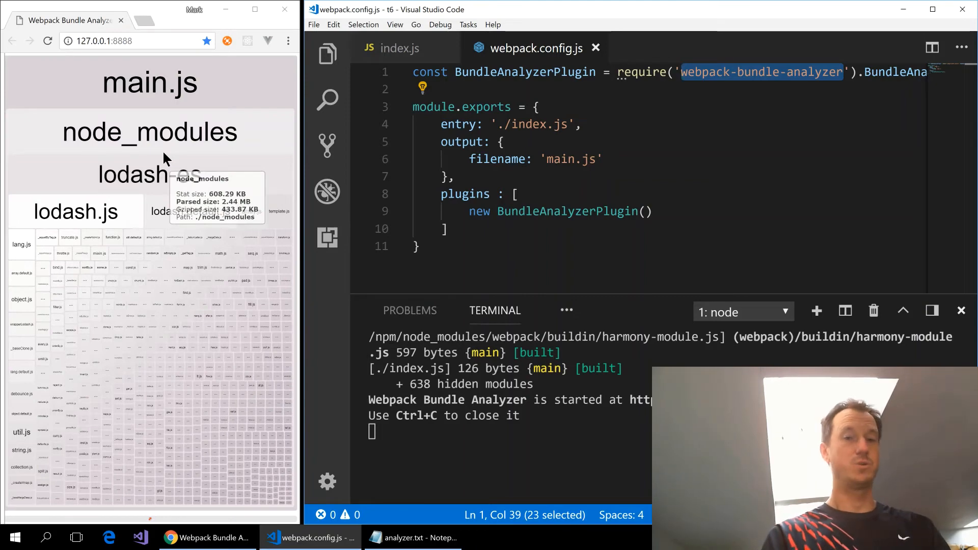
Return from the Chrome analyzer report to the index.js source file
click(398, 48)
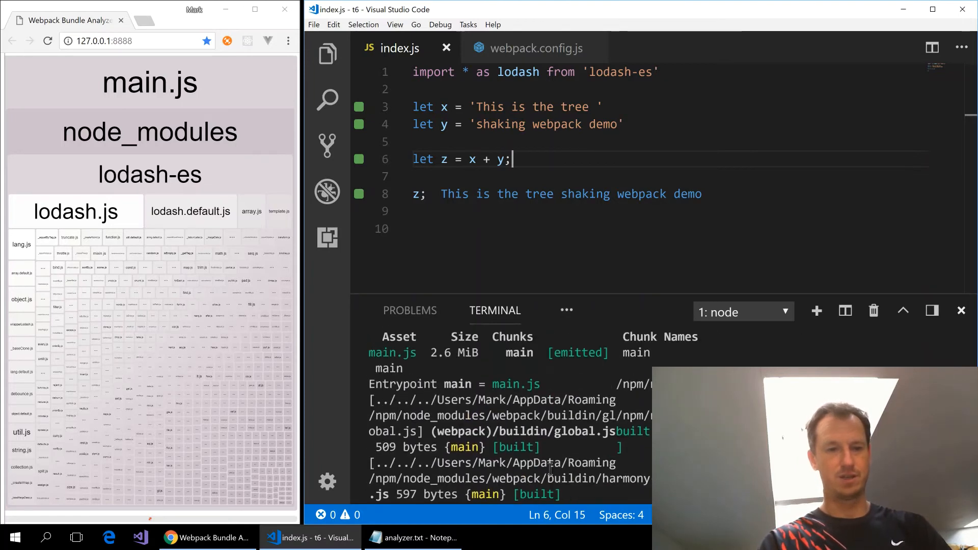
Stop the analyzer with Ctrl+C in the terminal and rerun webpack so main.js rebuilds at 566 bytes
double_click(454, 352)
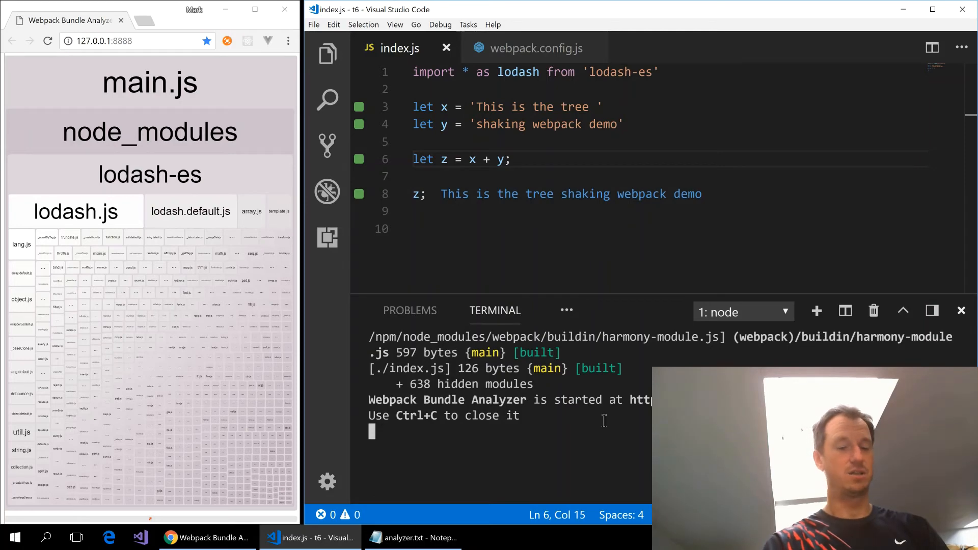
key(Ctrl+c)
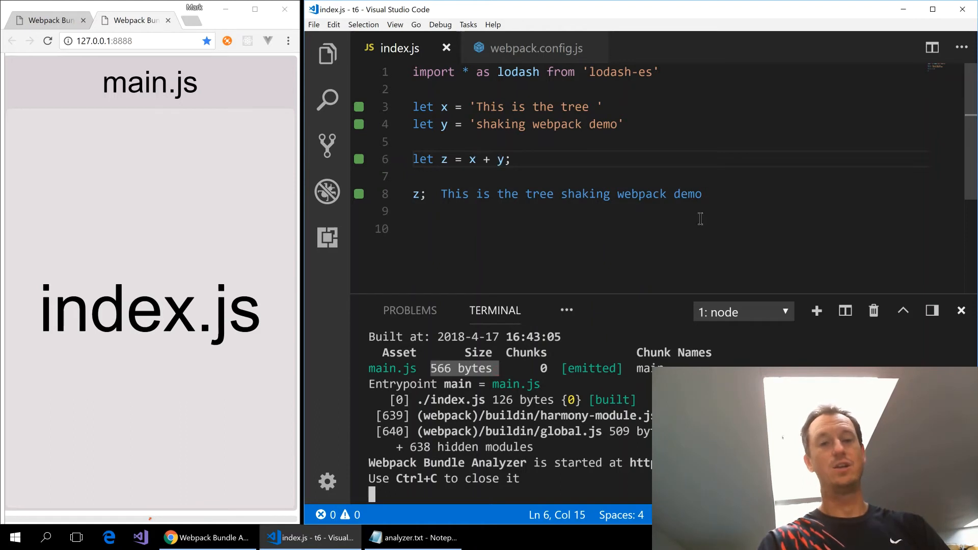
Wrap x in lodash.trim() in the z definition and run a fresh webpack -d build
drag(413, 107, 426, 194)
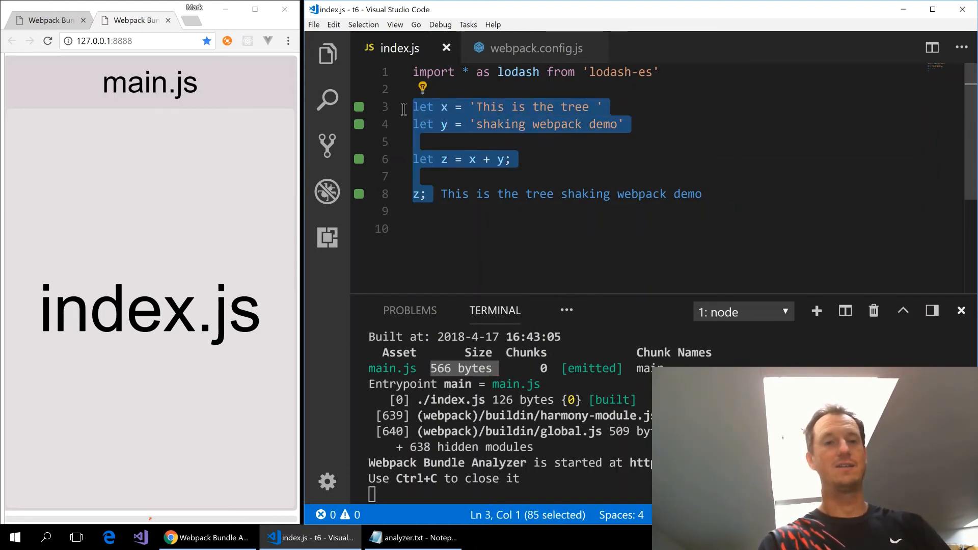
double_click(518, 71)
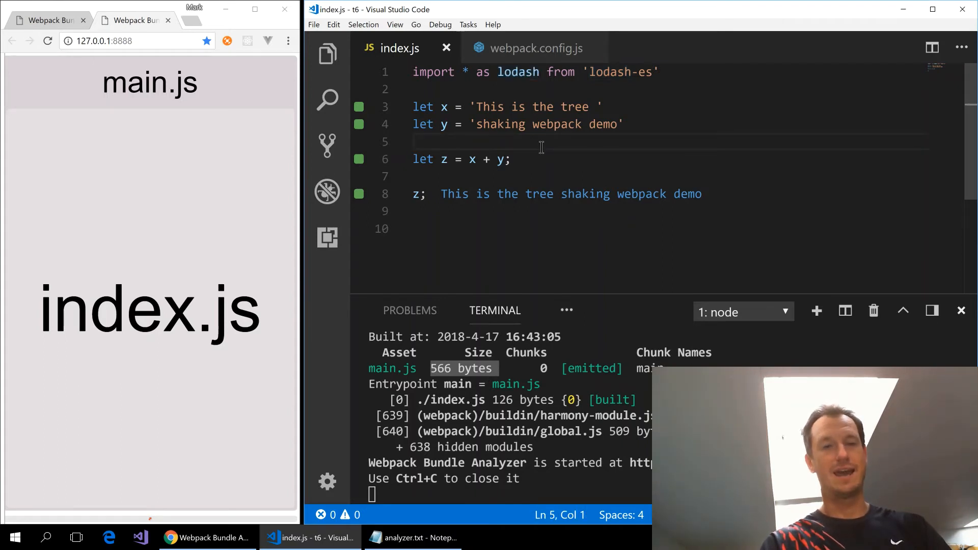
click(471, 159)
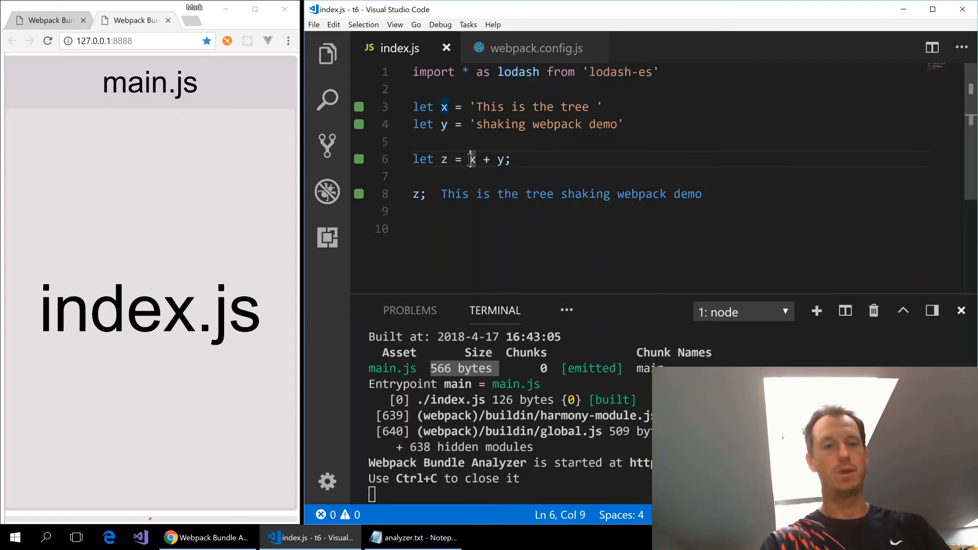
text(lodash)
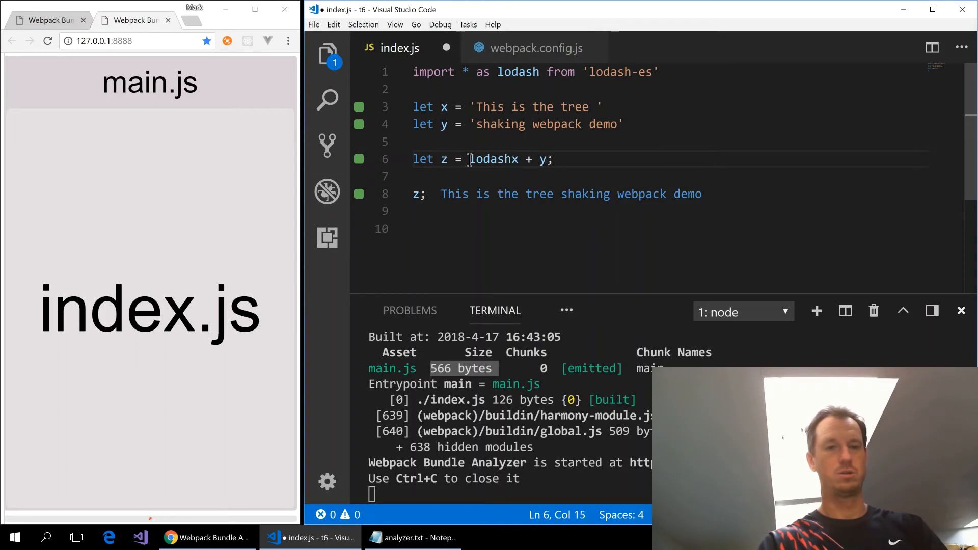
text(.trim()
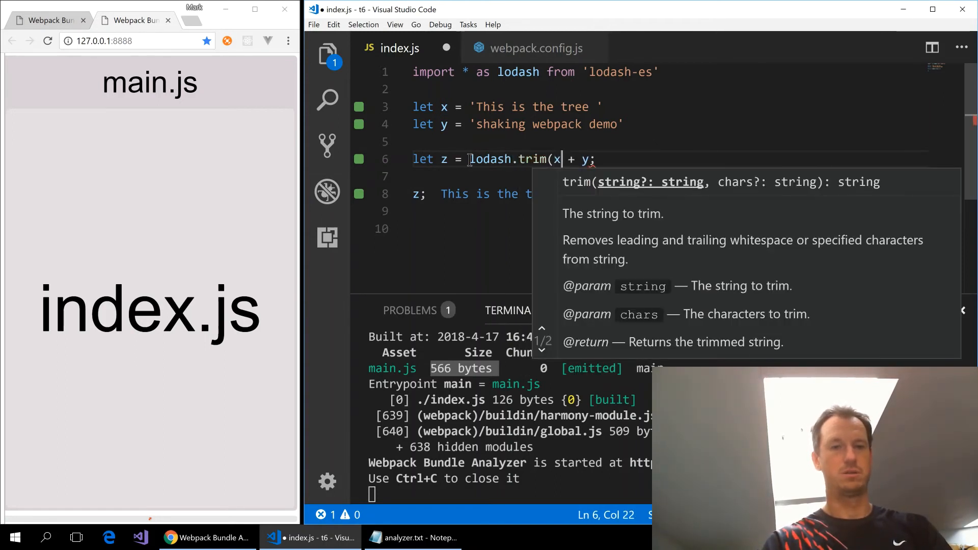
text())
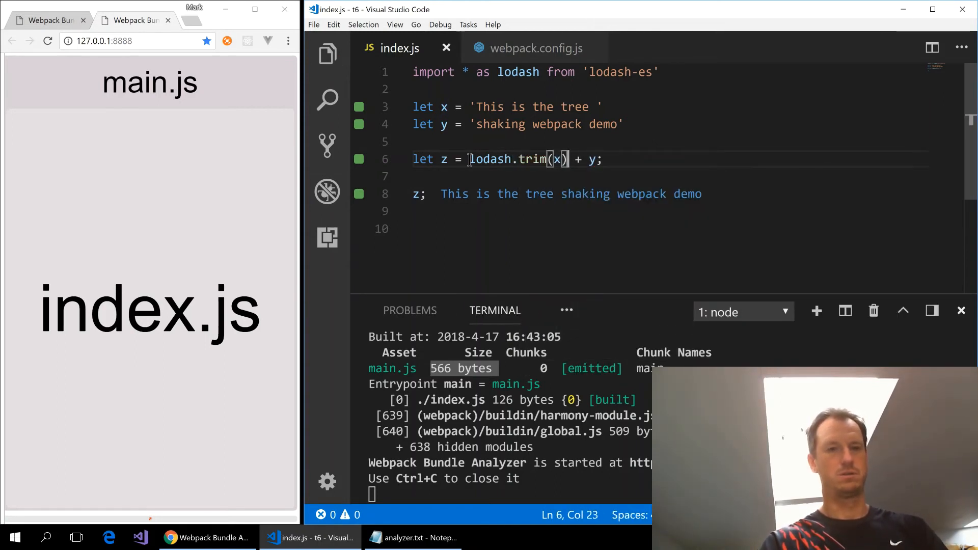
mouse_move(586, 206)
text(webpack -d)
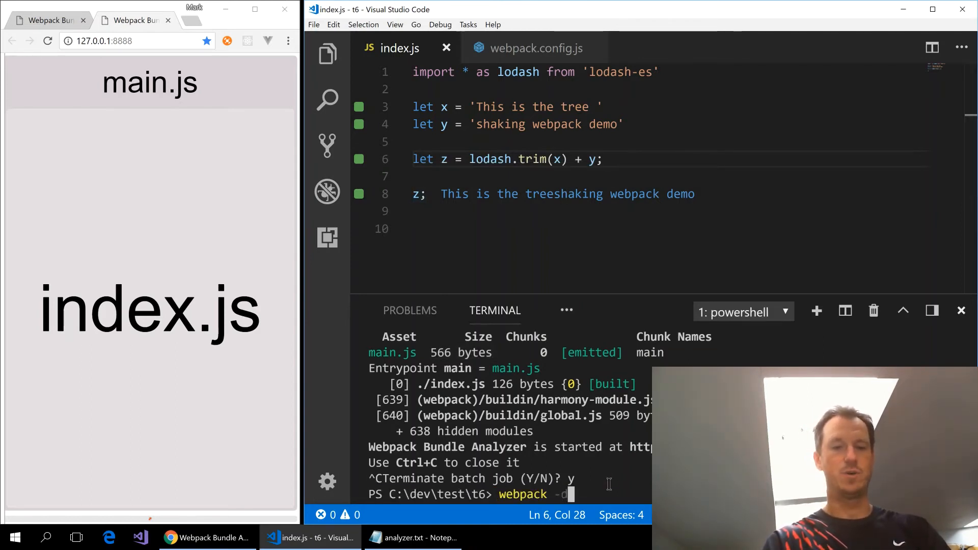
key(Enter)
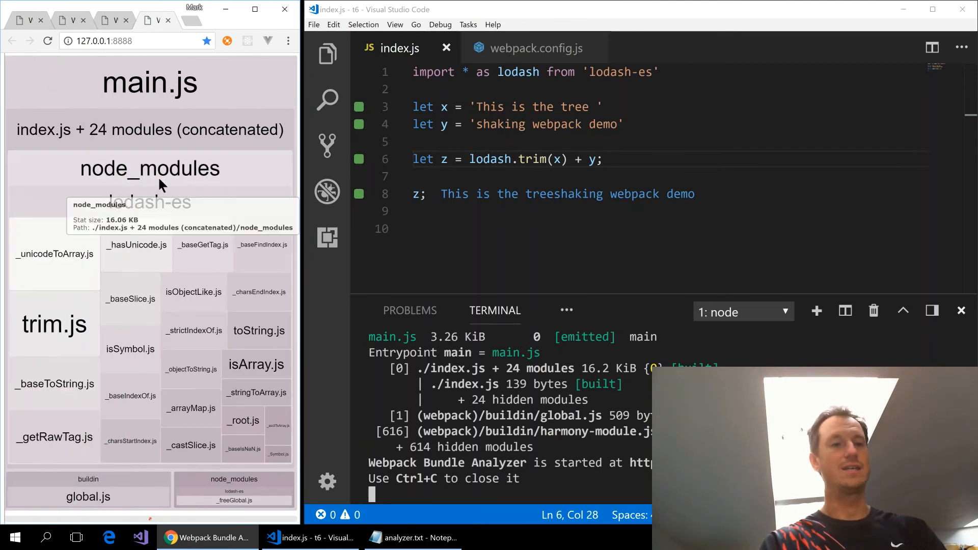
mouse_move(203, 291)
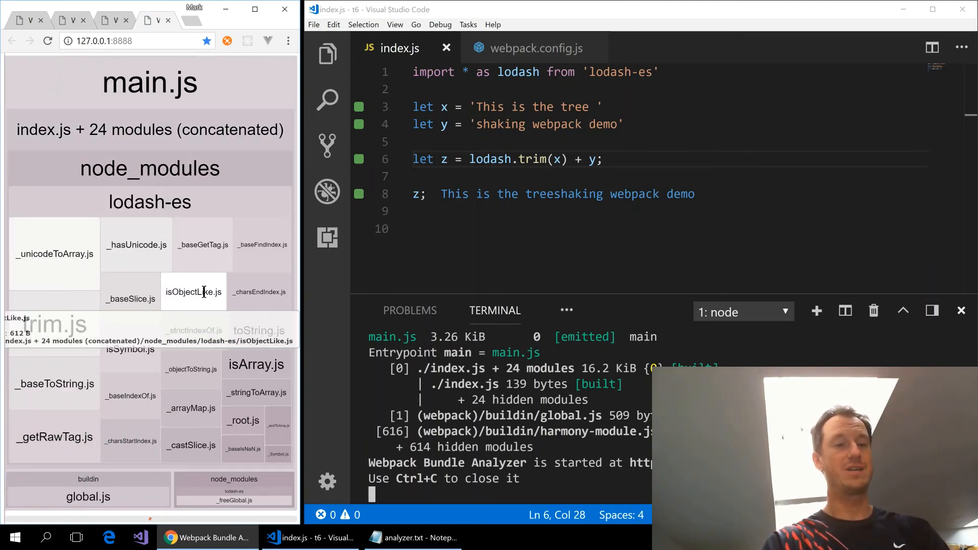
mouse_move(162, 446)
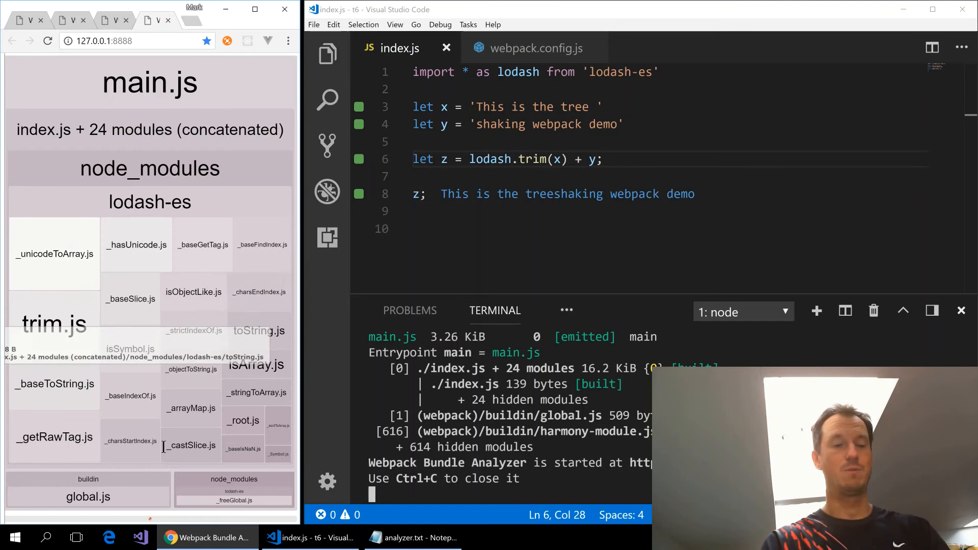
mouse_move(128, 385)
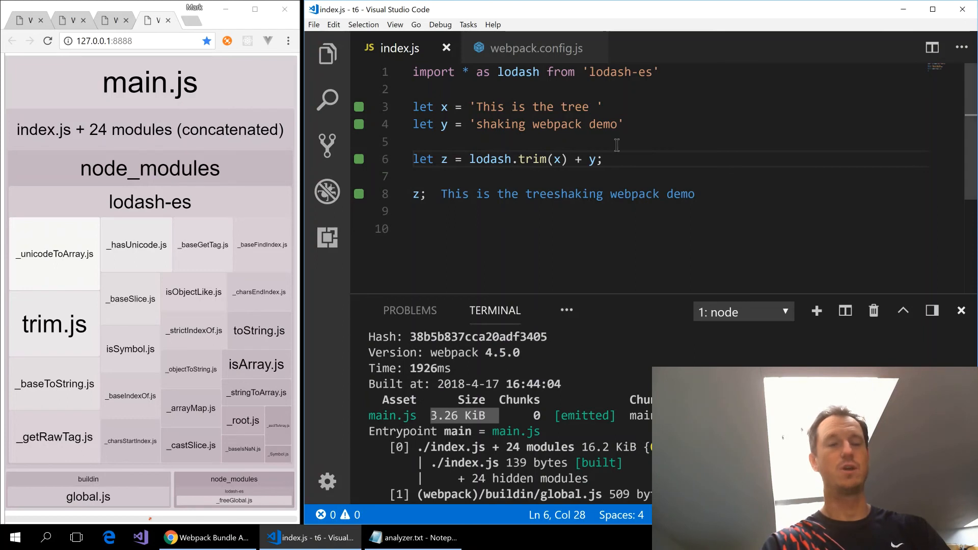
Place the cursor inside the lodash.trim call after reviewing the trim-only analyzer report
click(525, 158)
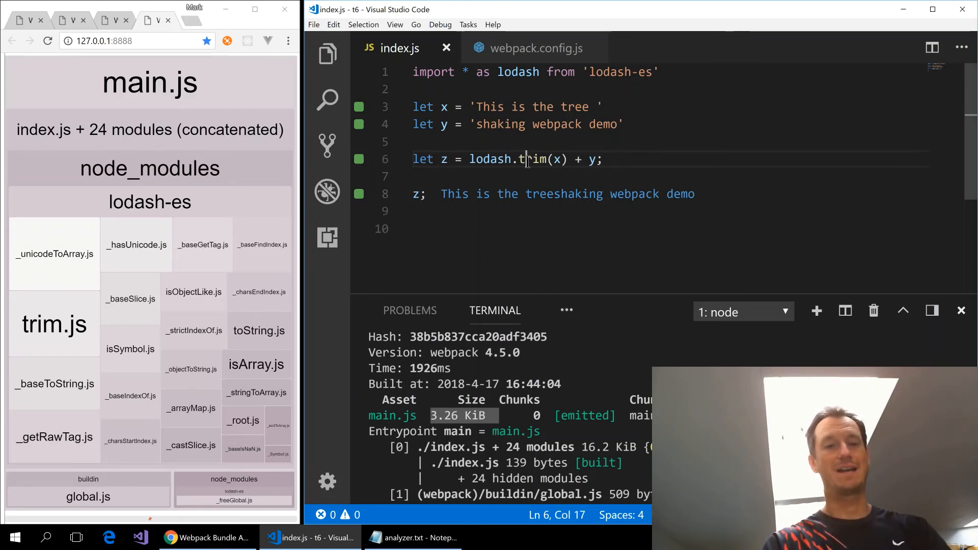
Replace the '* as lodash' namespace import with a named {trim} import from lodash-es
double_click(535, 159)
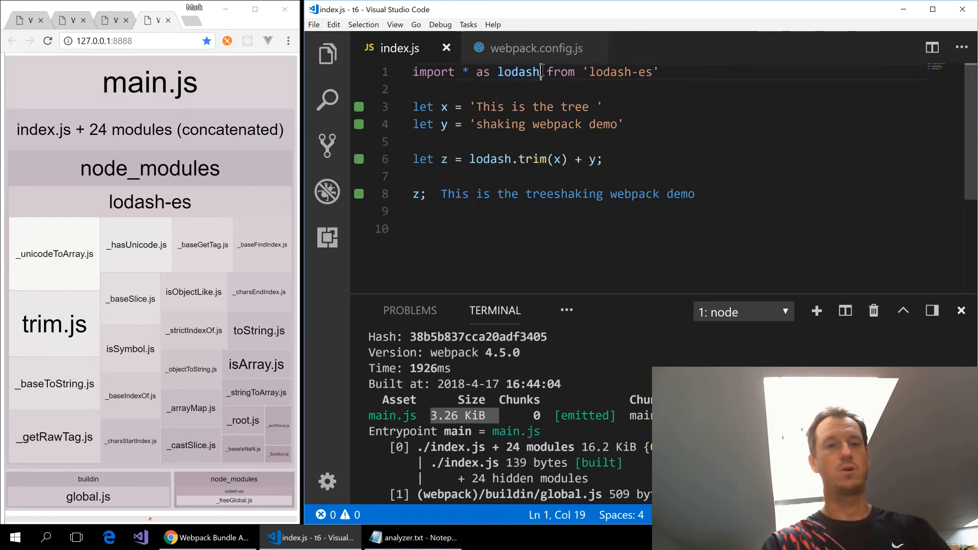
double_click(518, 71)
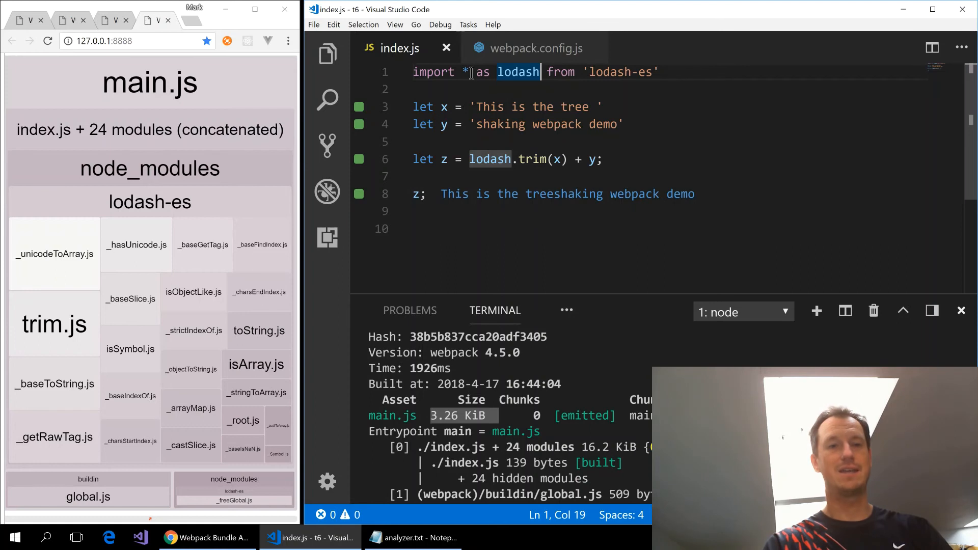
key(BackSpace)
text({)
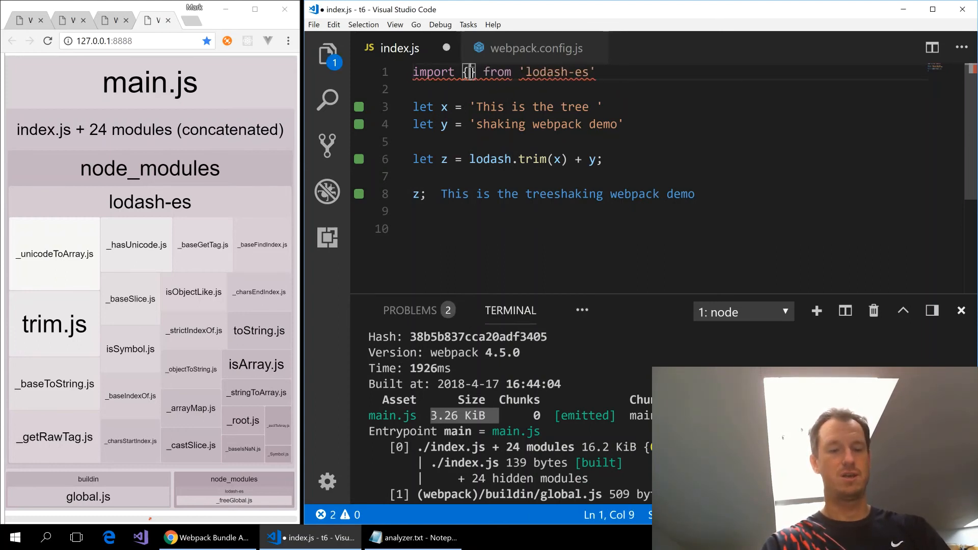
text(trim)
text(webpack -d)
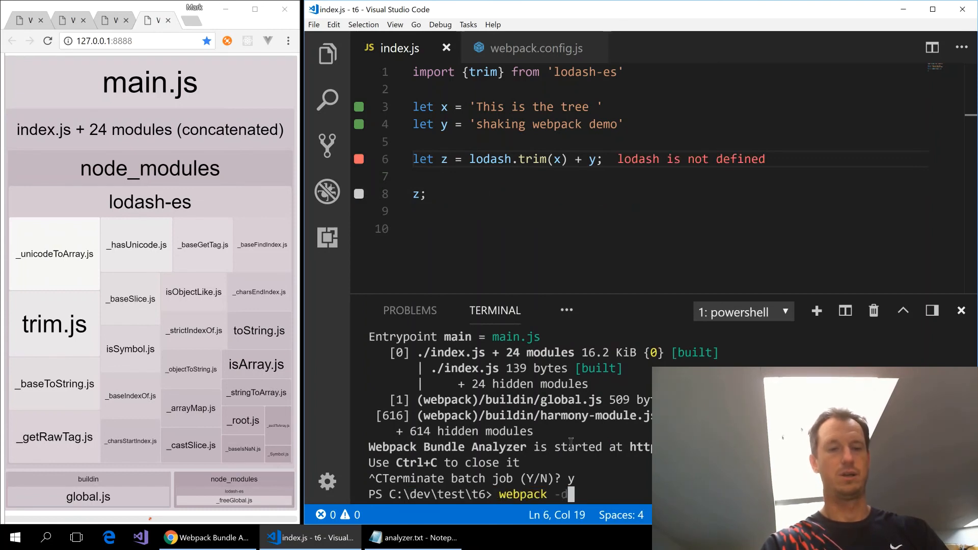
Call trim(x) directly and run 'webpack -p', getting a 3.26 KiB main.js production bundle
text(p)
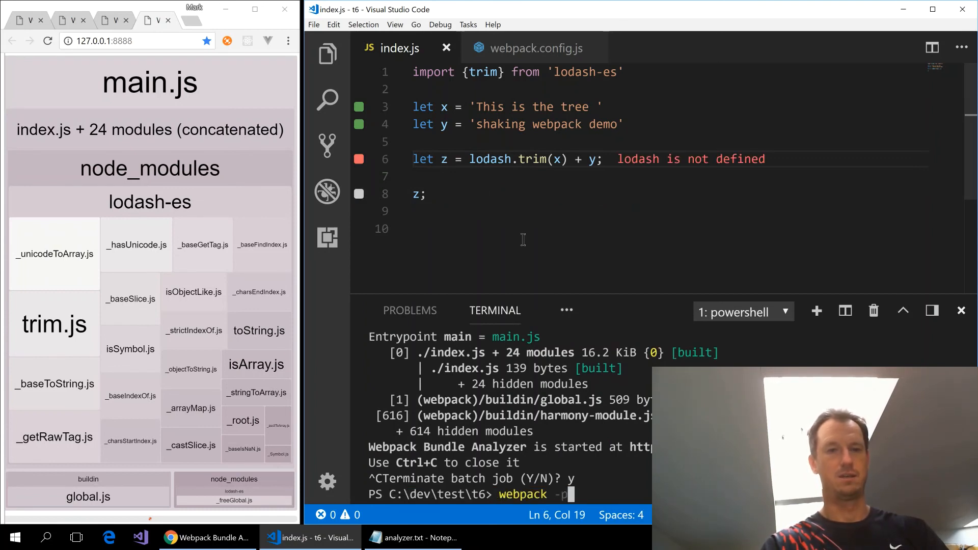
key(Backspace)
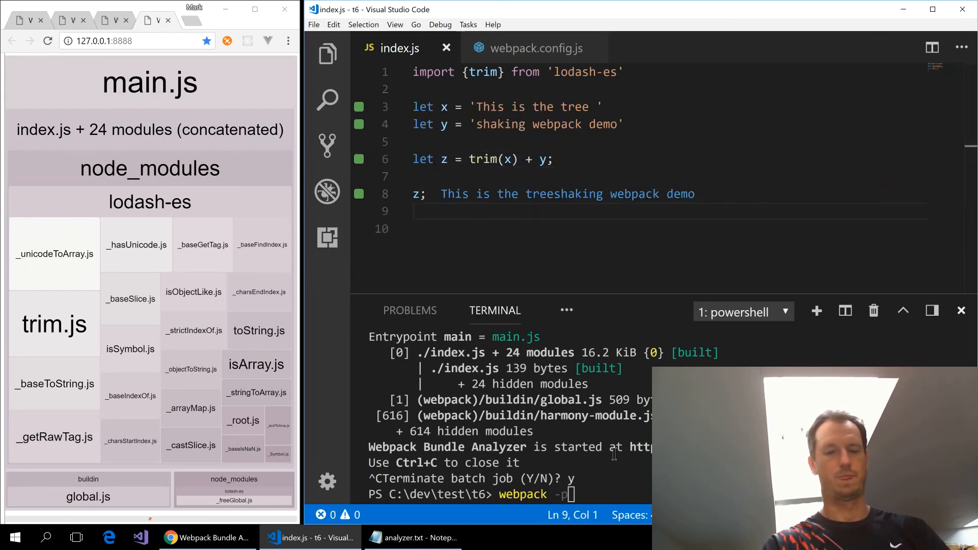
key(Enter)
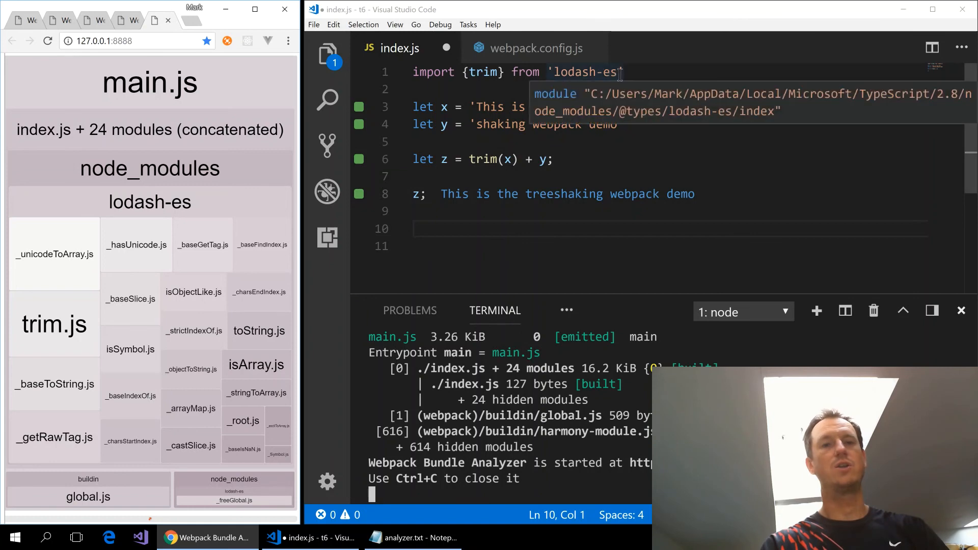
drag(620, 71, 412, 71)
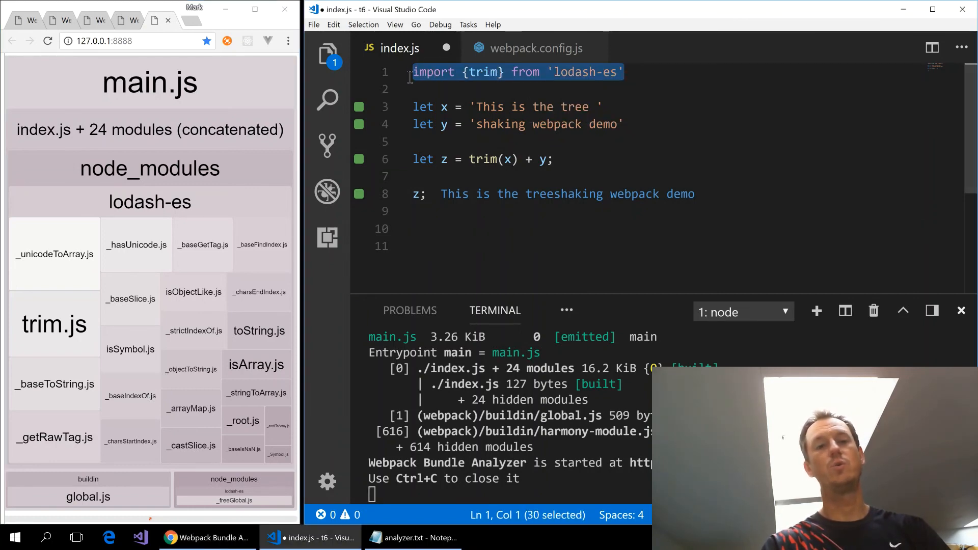